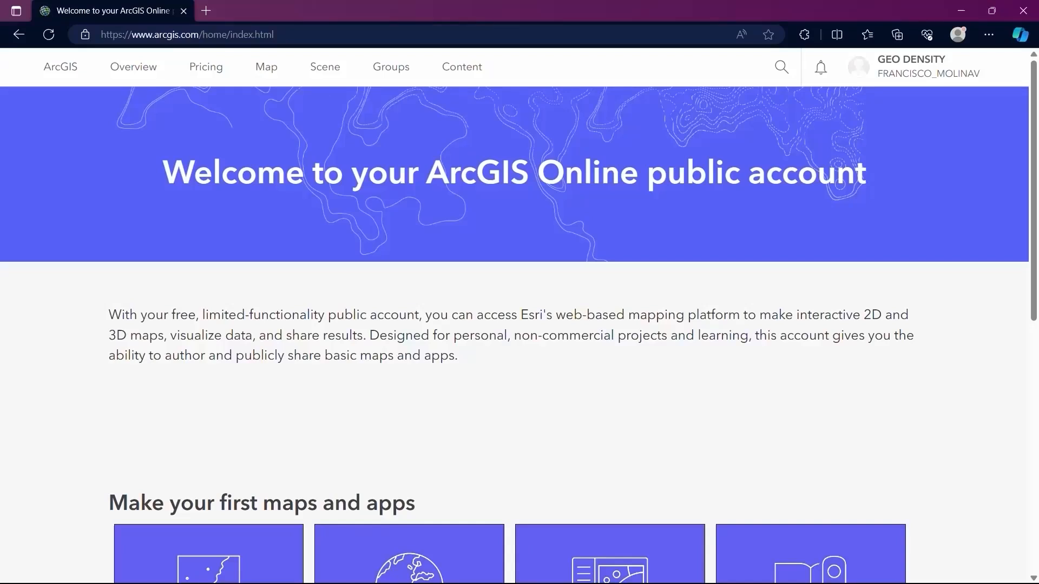
{"action": "mouse_move", "coordinate": [586, 437]}
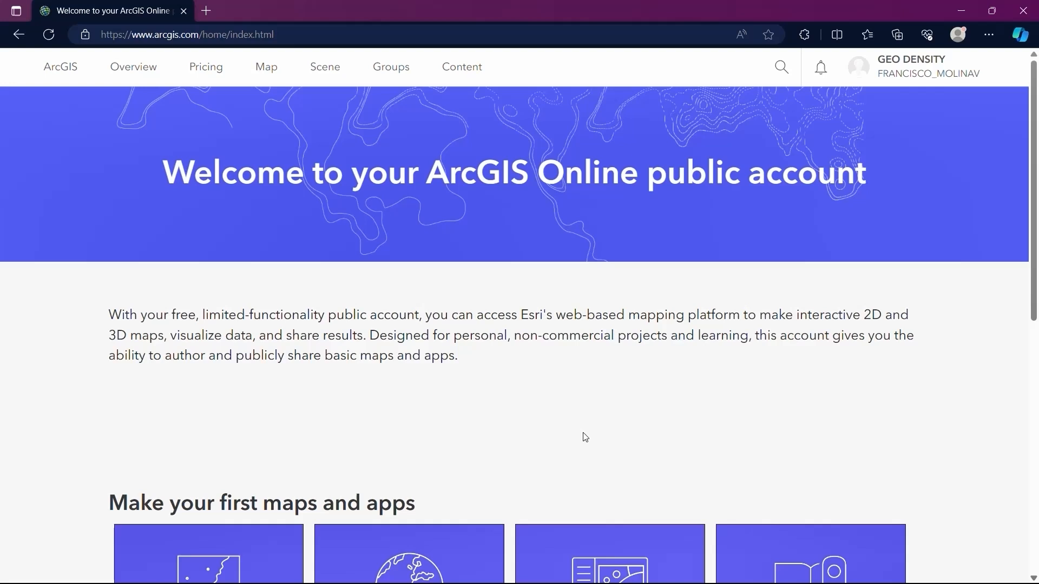
{"action": "mouse_move", "coordinate": [502, 395]}
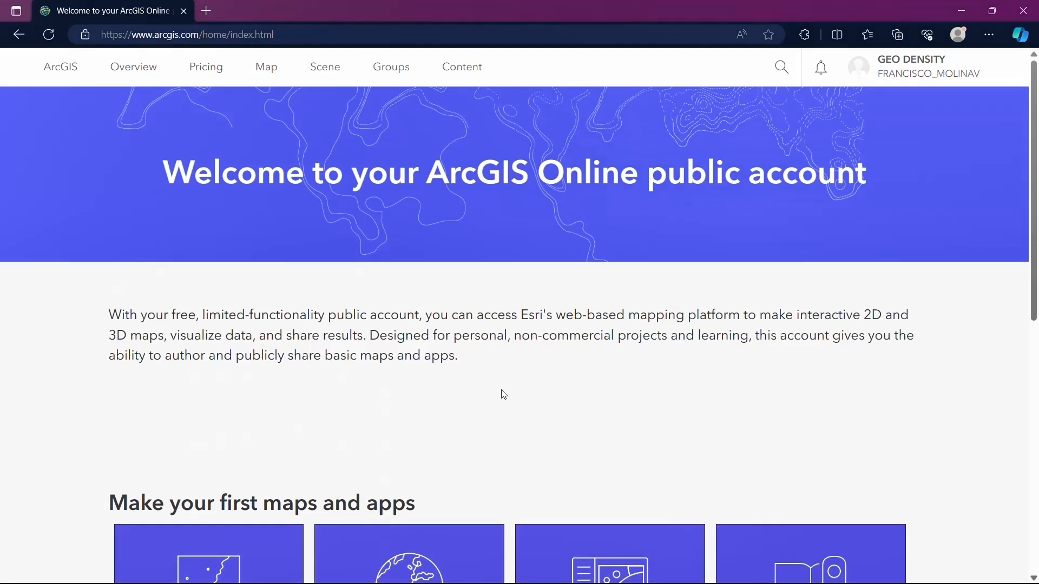
{"action": "mouse_move", "coordinate": [204, 187]}
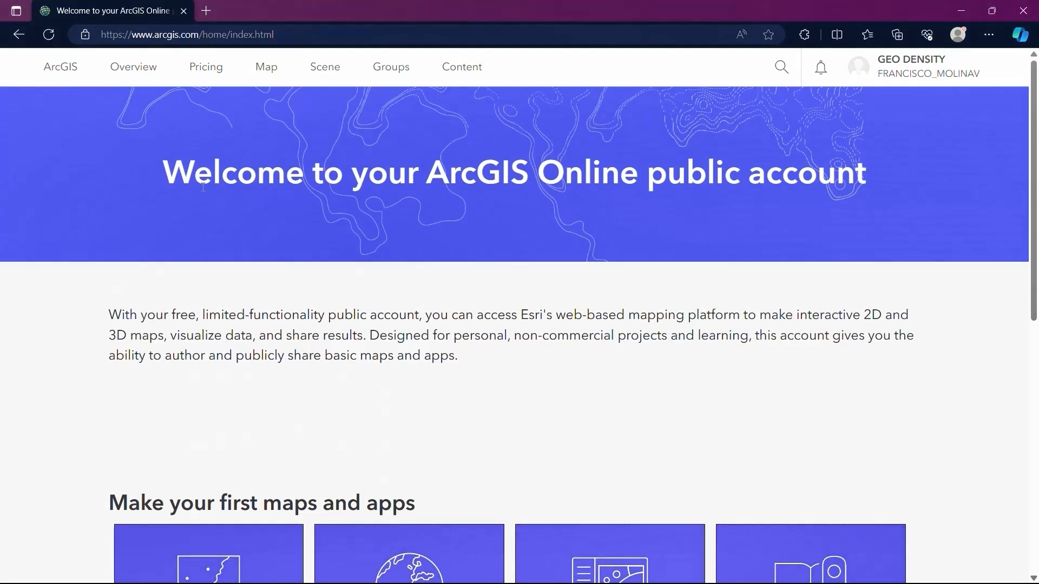
Reach the ArcGIS Online overview, reject cookies, and follow 'Sign up for a free trial'
{"action": "left_click", "coordinate": [133, 68]}
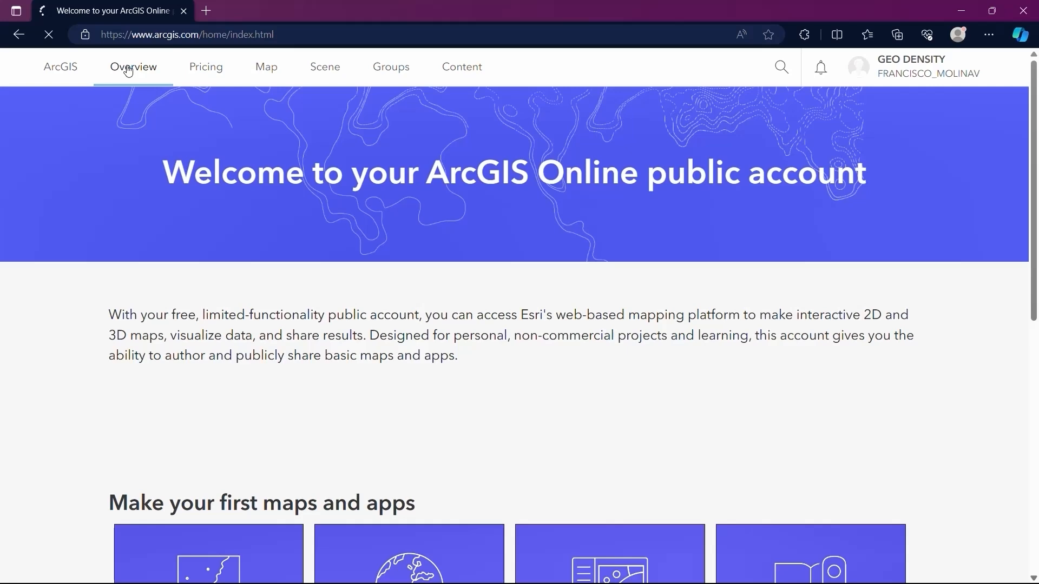
{"action": "left_click", "coordinate": [132, 67]}
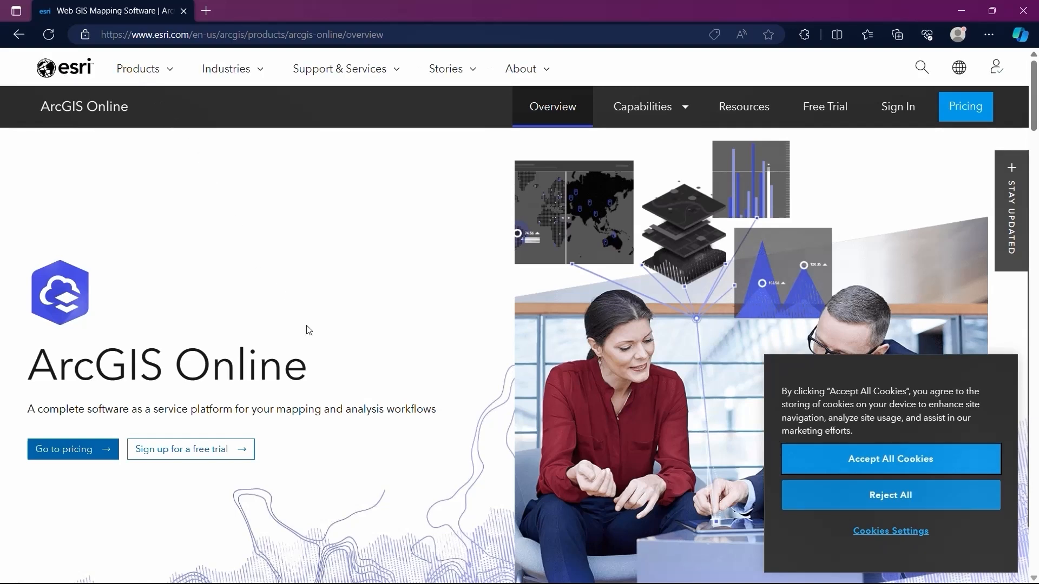
{"action": "scroll", "scroll_direction": "down", "scroll_amount": 3}
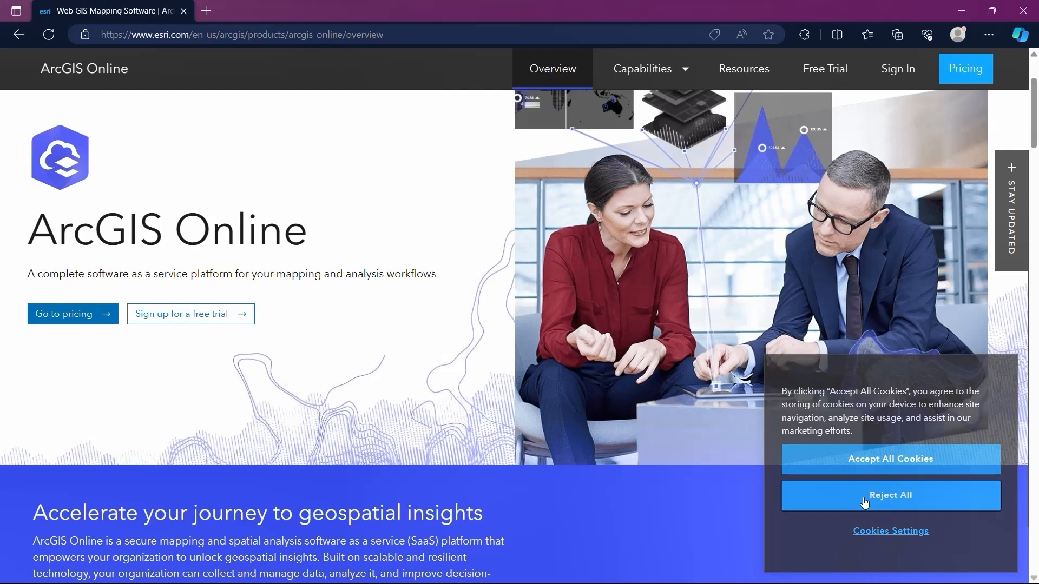
{"action": "left_click", "coordinate": [890, 495]}
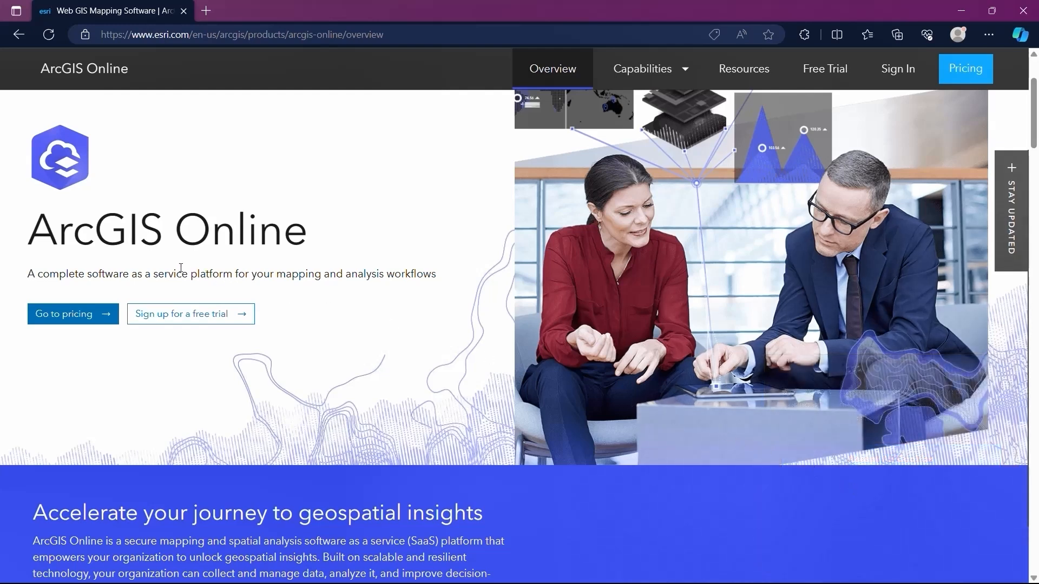
{"action": "mouse_move", "coordinate": [73, 314]}
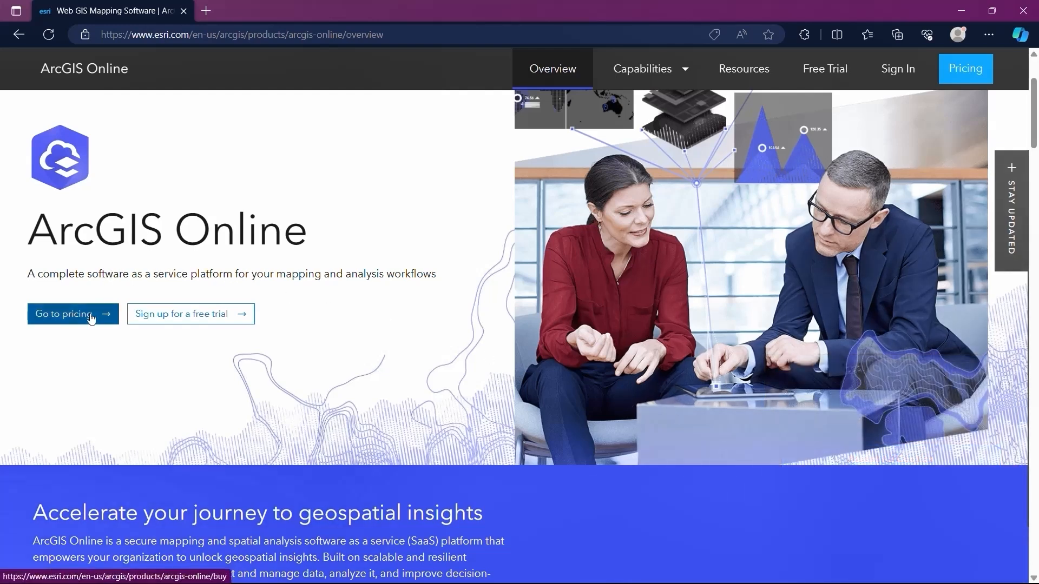
{"action": "mouse_move", "coordinate": [182, 314]}
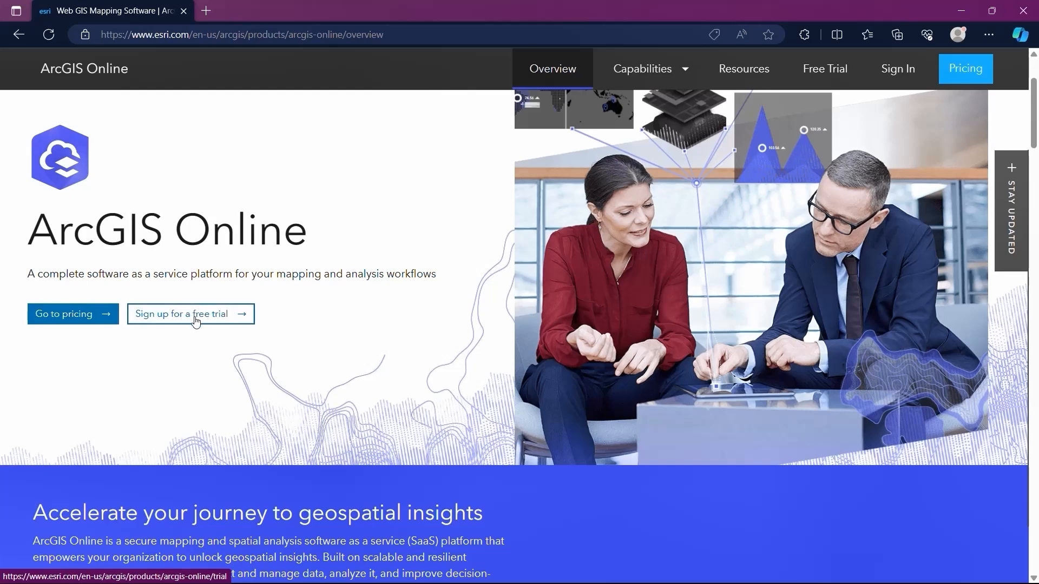
{"action": "left_click", "coordinate": [191, 314]}
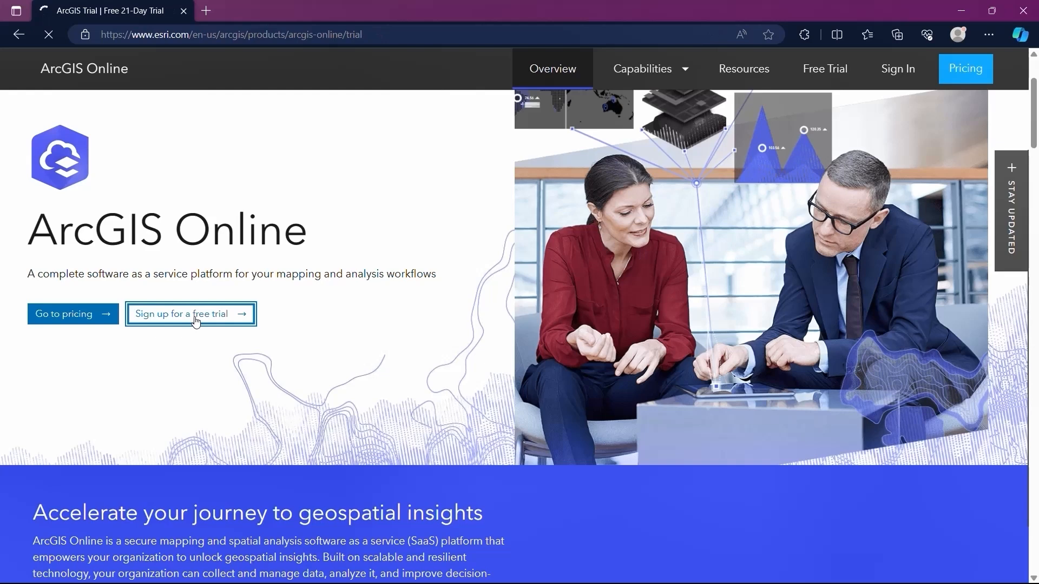
Scroll the trial page to the 'ArcGIS Online trial for professionals' section with Creator, Viewer and 400 credits
{"action": "left_click", "coordinate": [190, 314]}
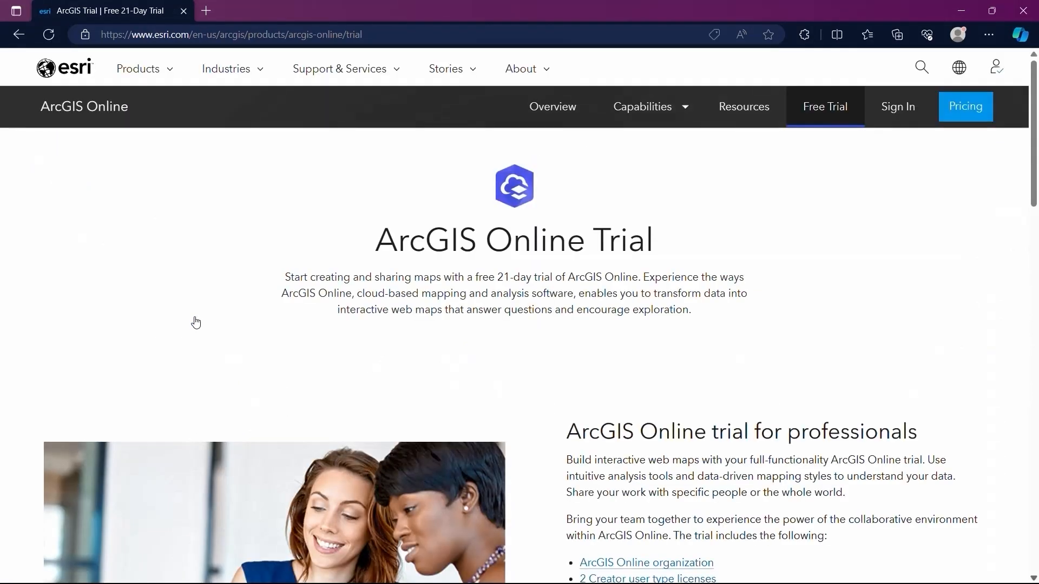
{"action": "mouse_move", "coordinate": [386, 256]}
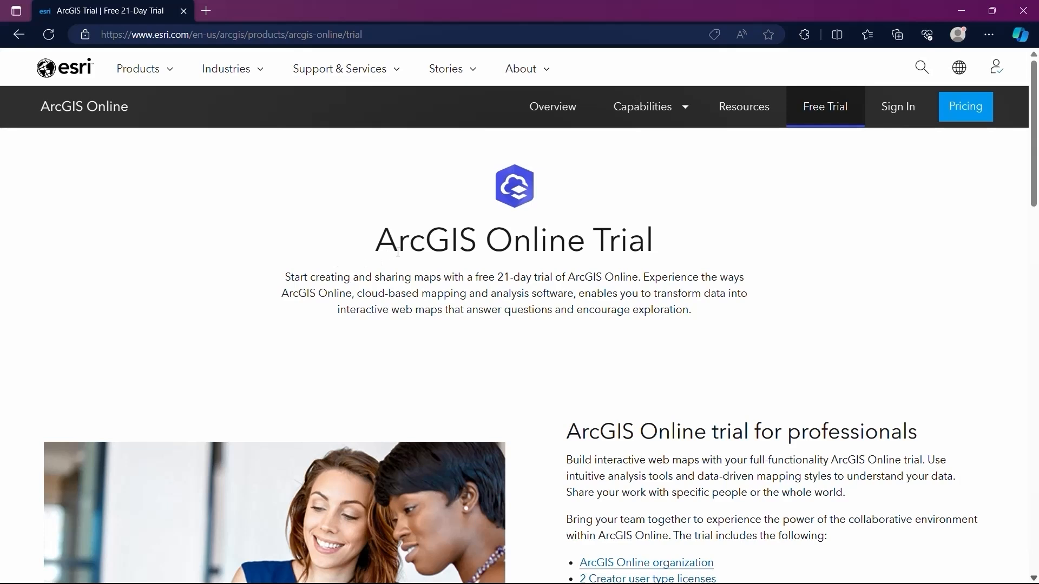
{"action": "mouse_move", "coordinate": [506, 289]}
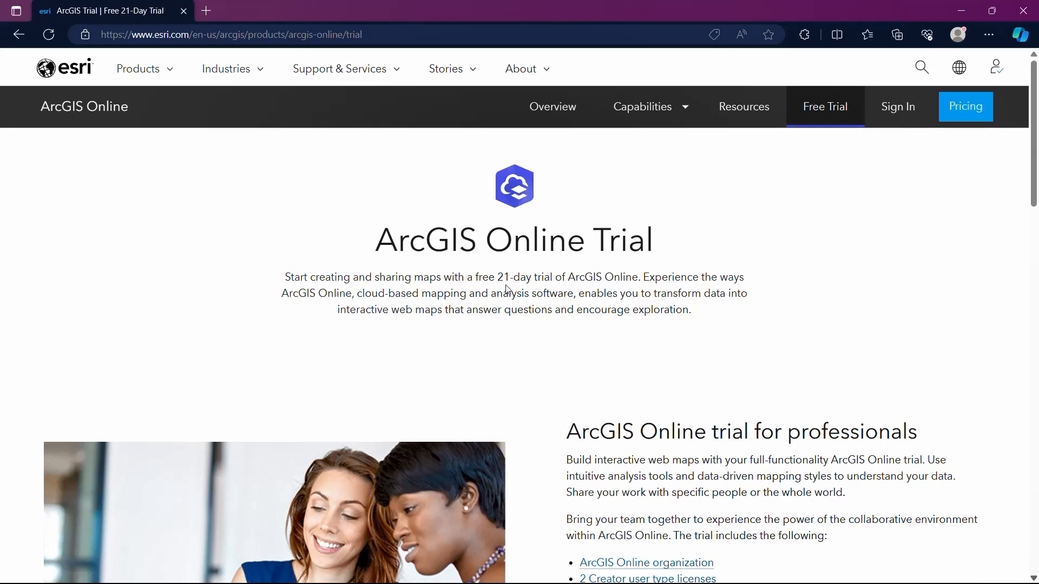
{"action": "mouse_move", "coordinate": [520, 277]}
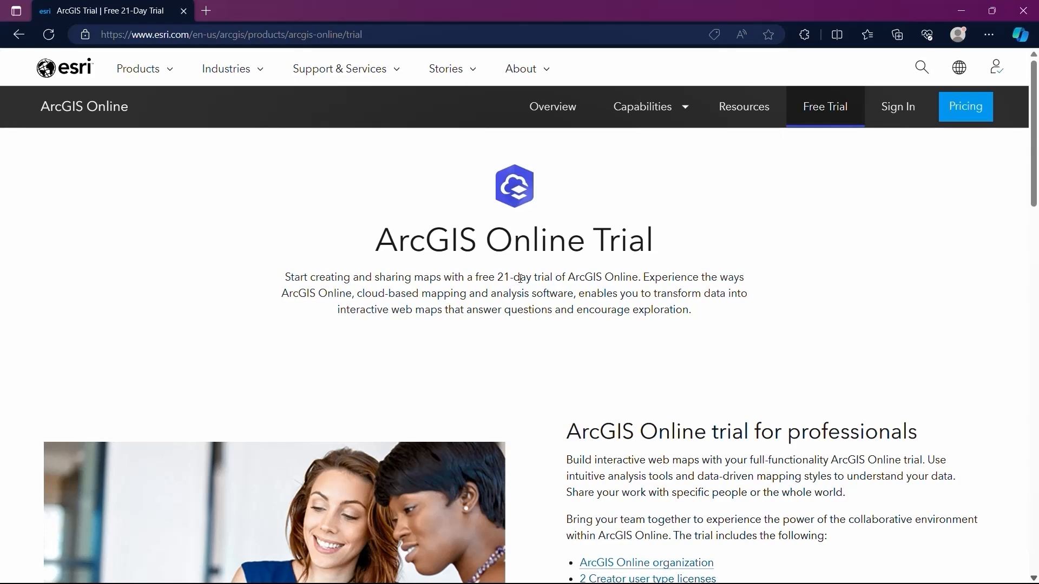
{"action": "mouse_move", "coordinate": [574, 284]}
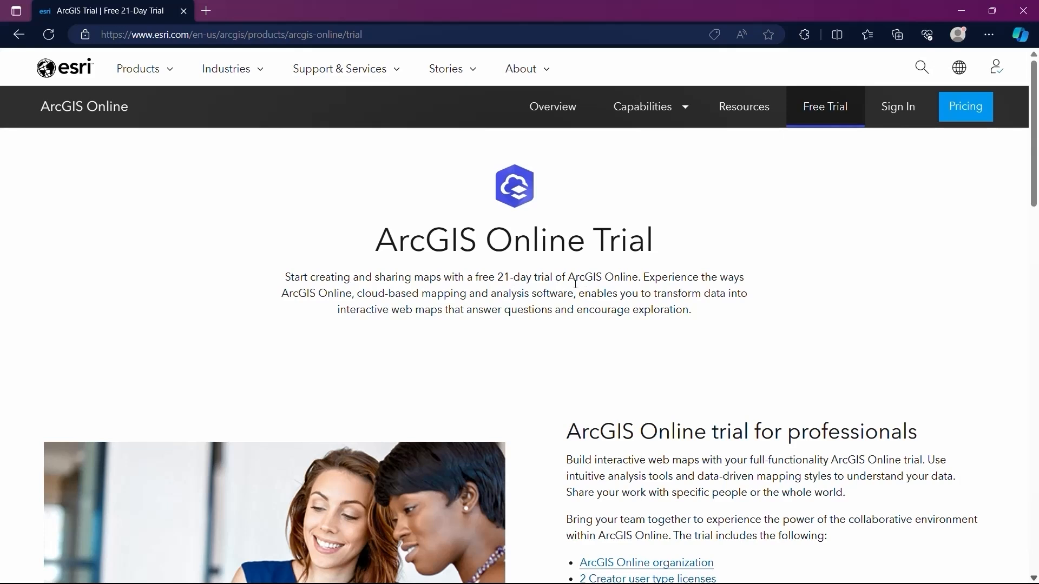
{"action": "mouse_move", "coordinate": [609, 312]}
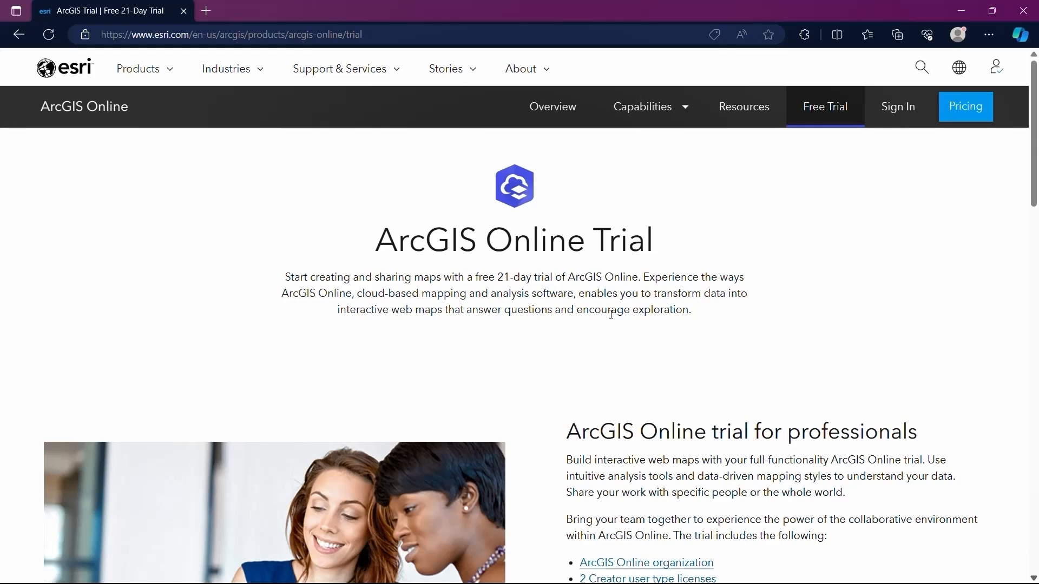
{"action": "scroll", "scroll_direction": "down", "scroll_amount": 3}
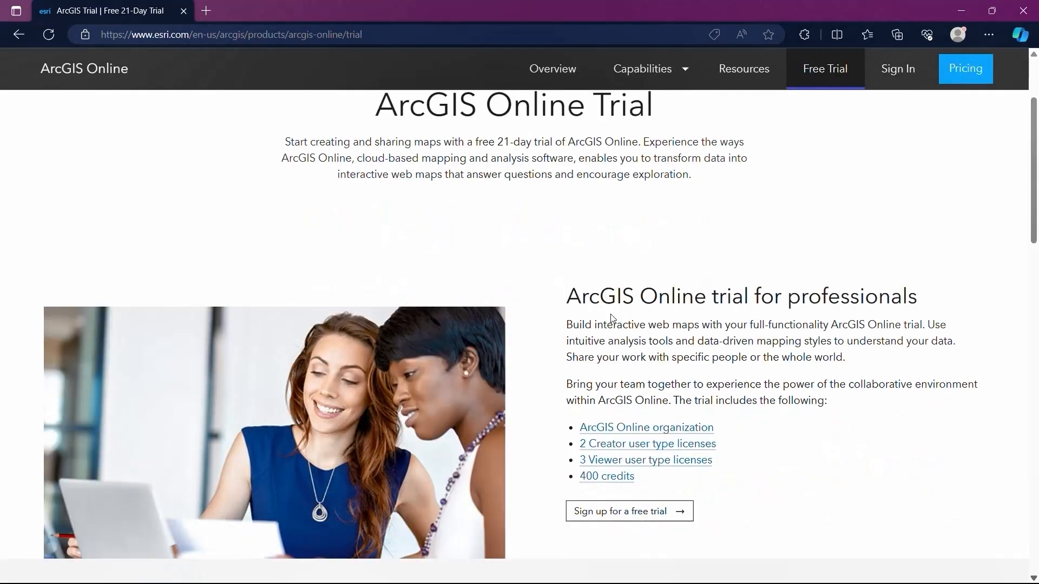
{"action": "scroll", "scroll_direction": "down", "scroll_amount": 3}
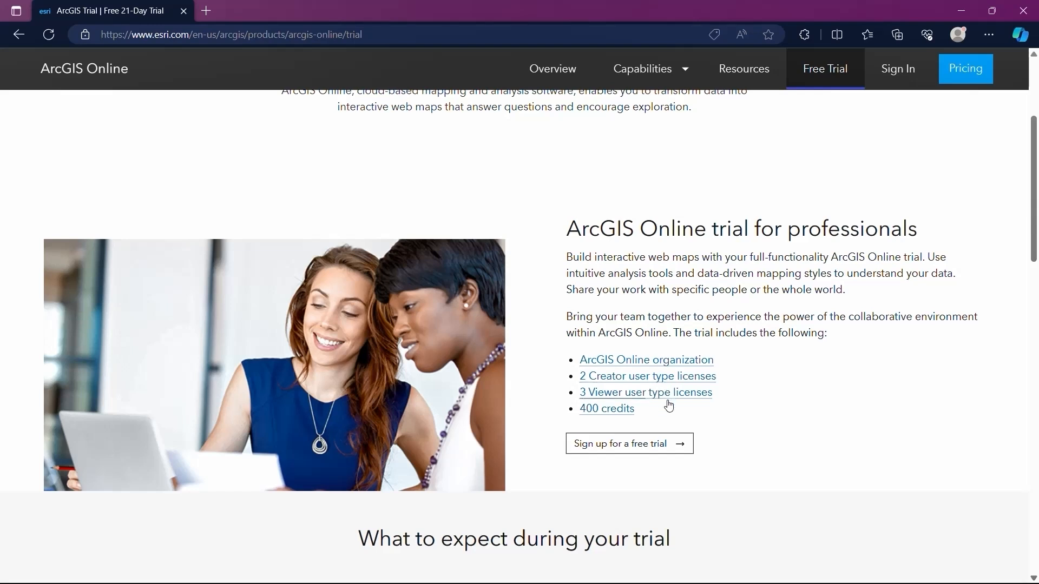
{"action": "mouse_move", "coordinate": [628, 444]}
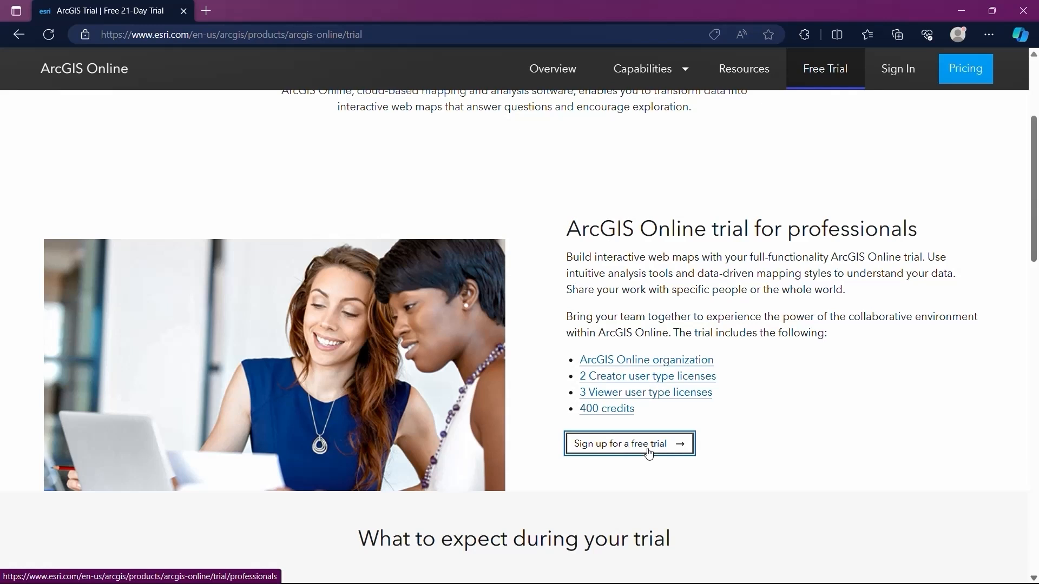
Bring up the professional free trial registration form with its empty fields
{"action": "left_click", "coordinate": [627, 444]}
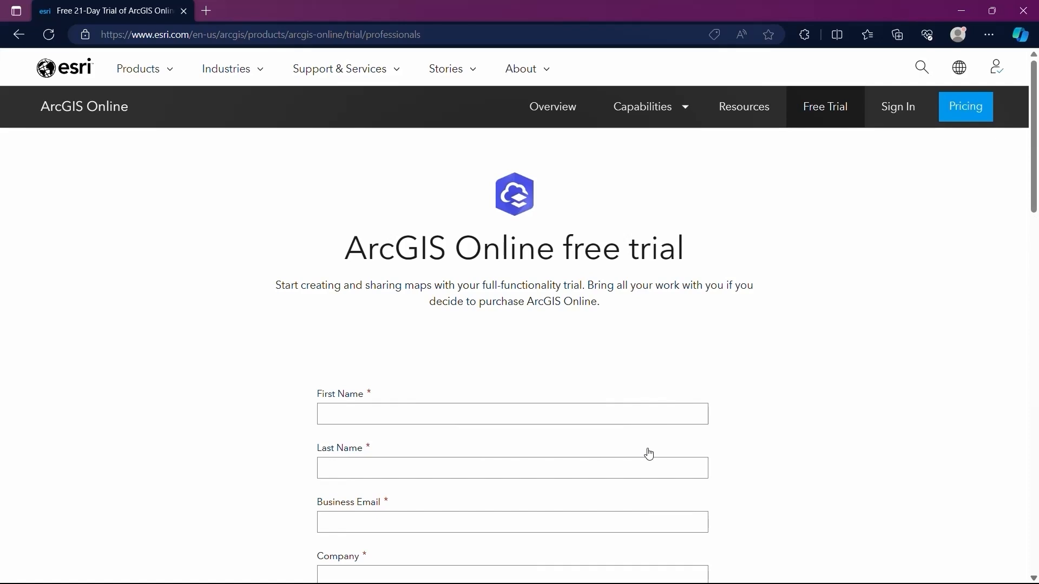
{"action": "mouse_move", "coordinate": [363, 359]}
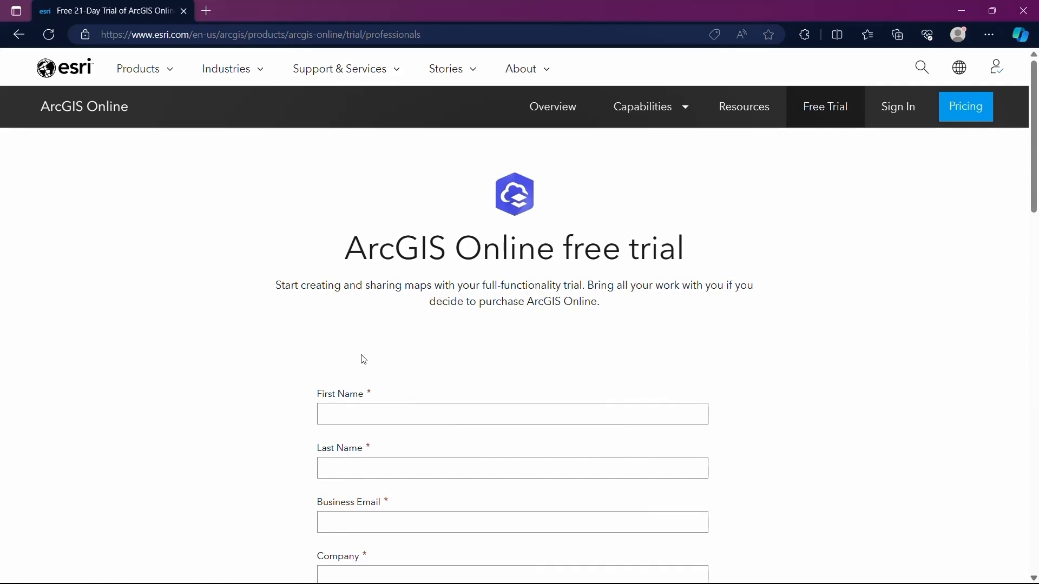
{"action": "mouse_move", "coordinate": [356, 370]}
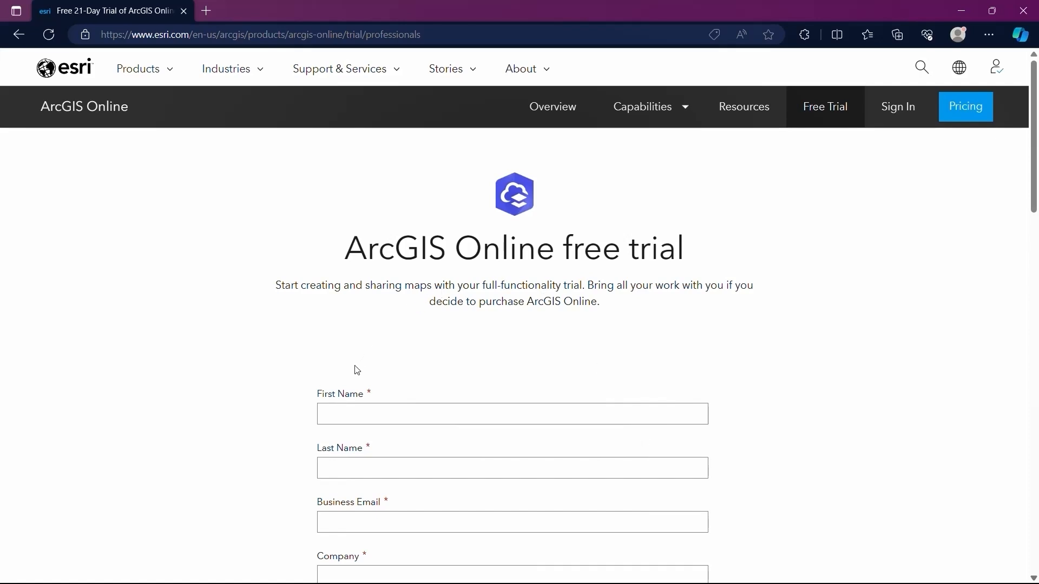
{"action": "scroll", "scroll_direction": "down", "scroll_amount": 3}
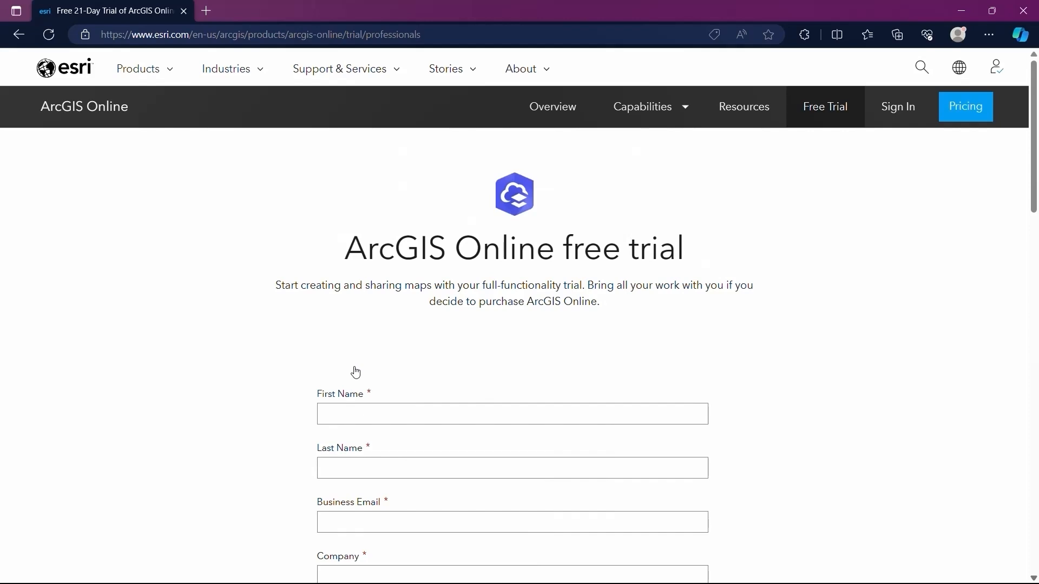
{"action": "mouse_move", "coordinate": [356, 370]}
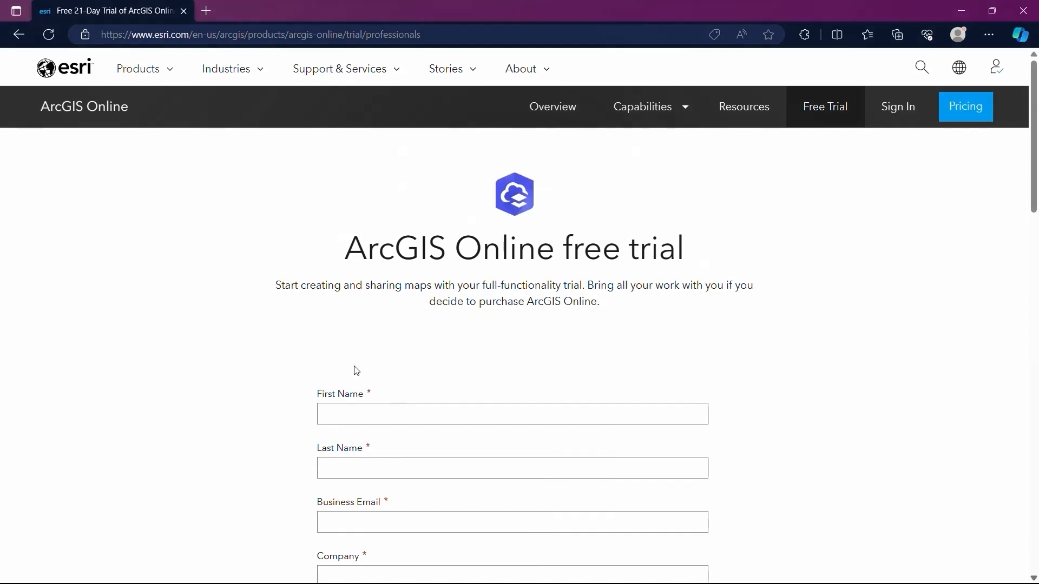
{"action": "left_click", "coordinate": [512, 414]}
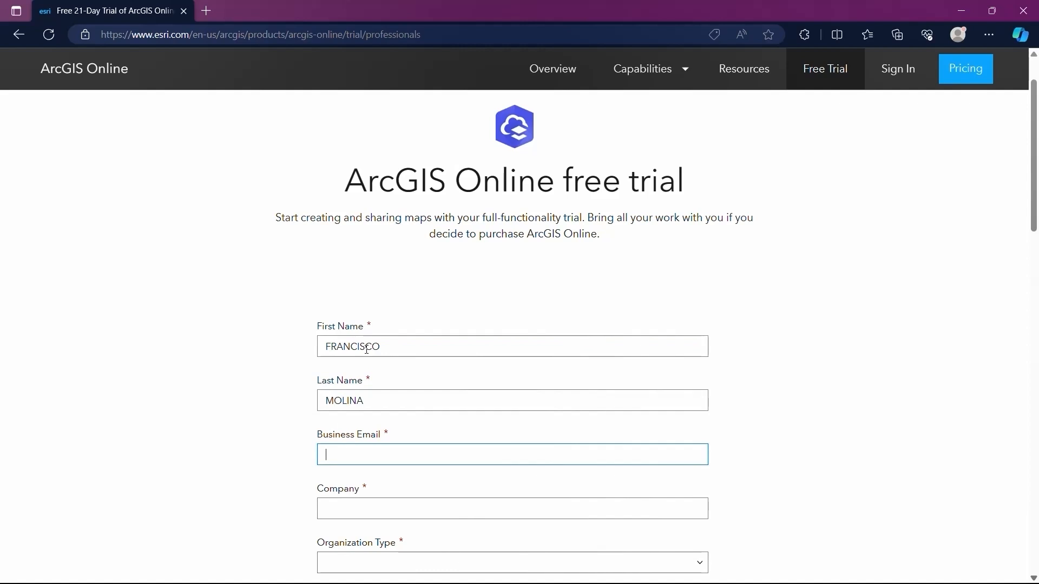
{"action": "scroll", "scroll_direction": "down", "scroll_amount": 3}
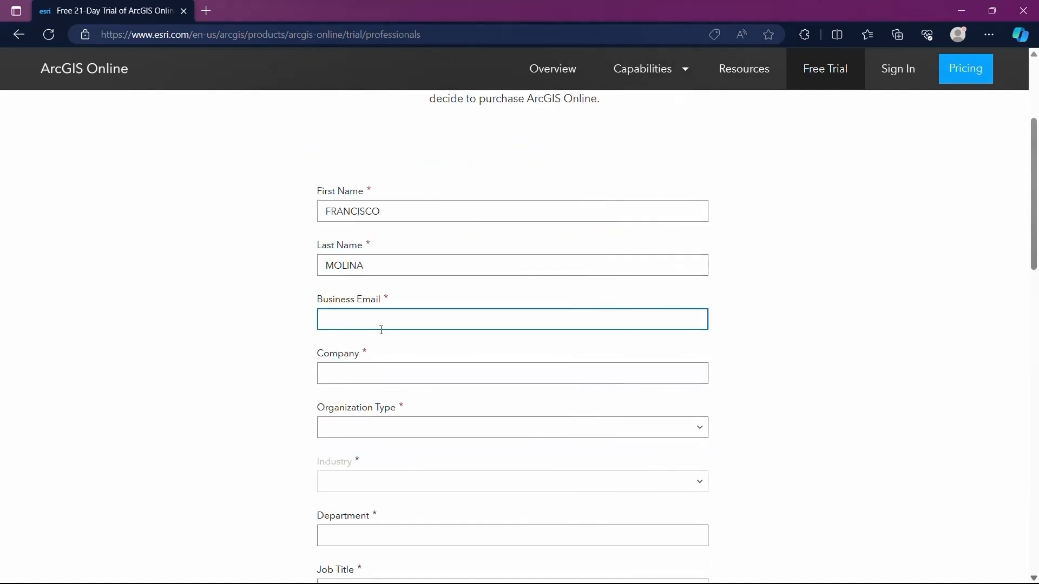
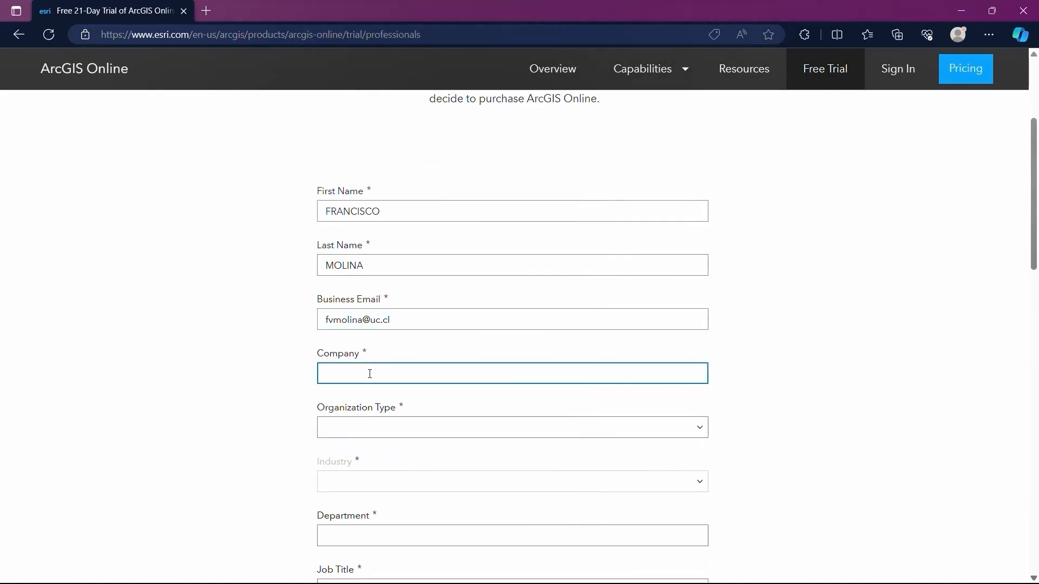
{"action": "type", "text": "GEO DENSITY"}
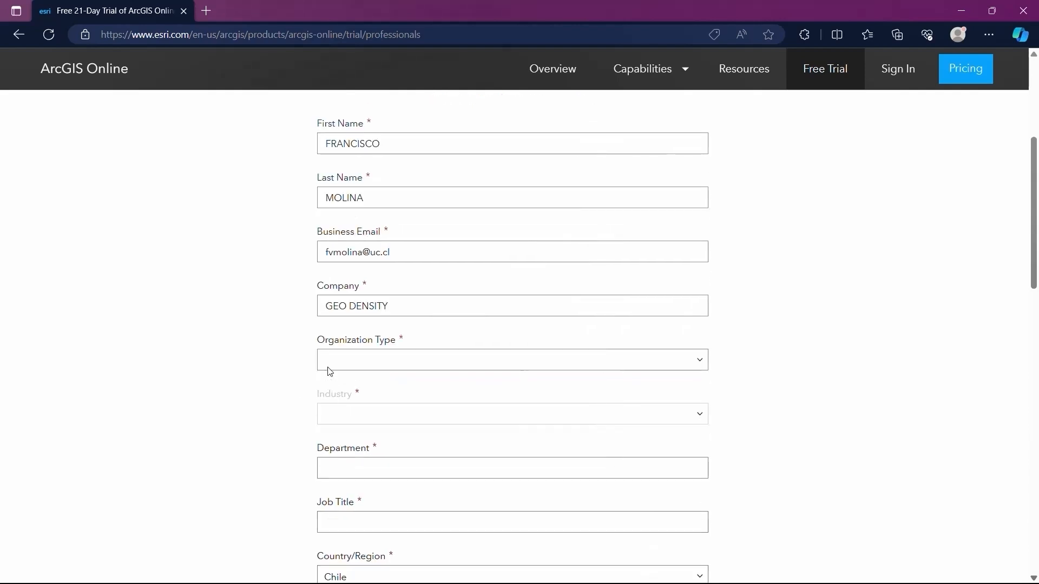
Set organization type Nonprofit and NGOs, industry GIS/IT, and department IT
{"action": "left_click", "coordinate": [512, 359]}
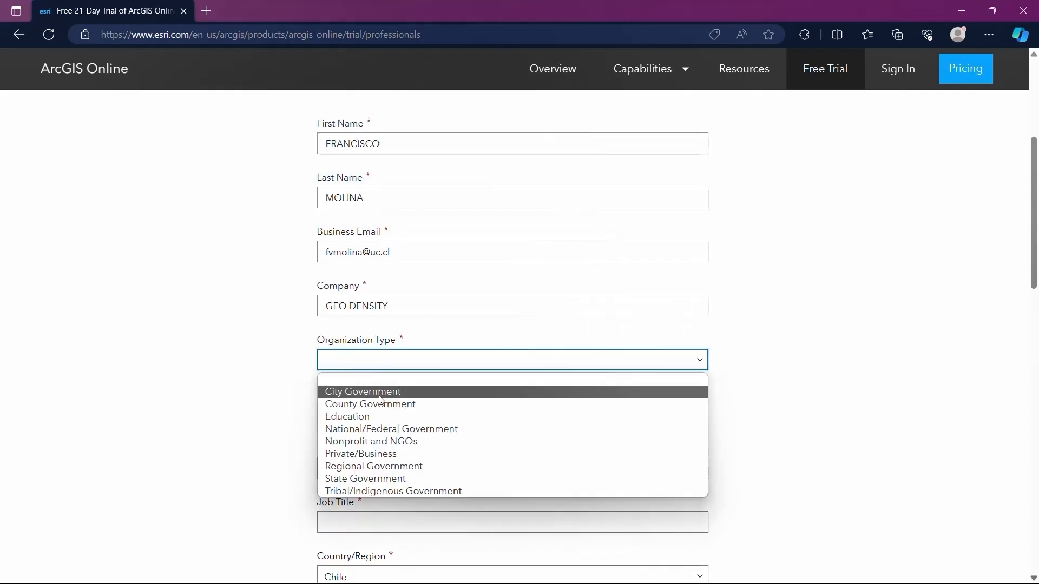
{"action": "left_click", "coordinate": [371, 441]}
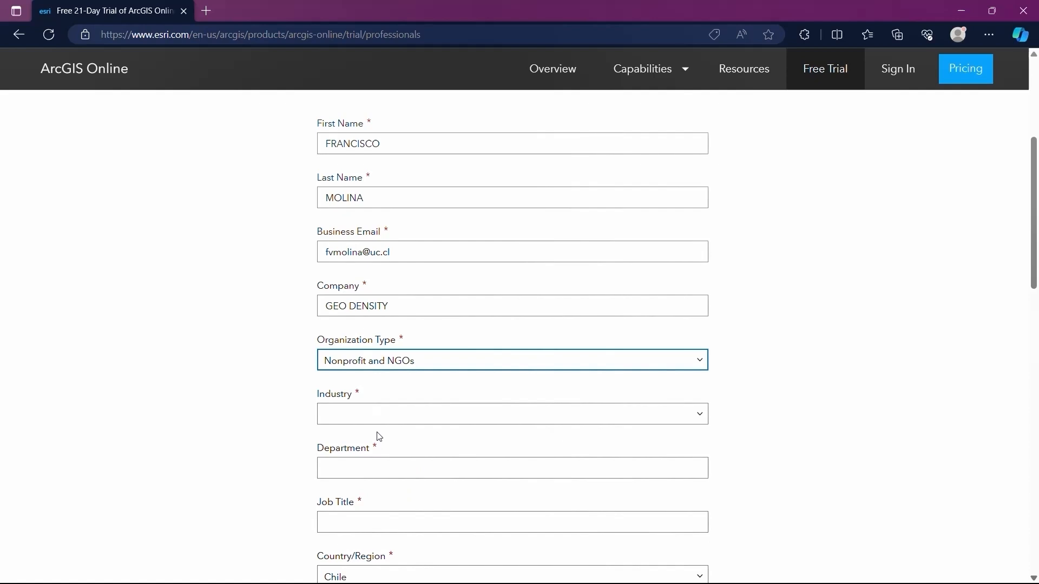
{"action": "left_click", "coordinate": [511, 413]}
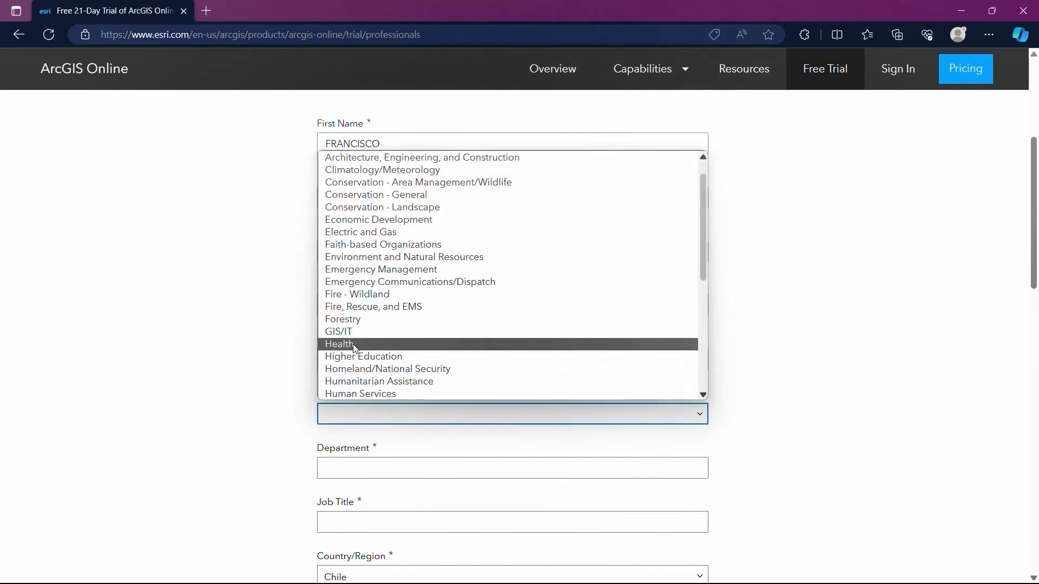
{"action": "left_click", "coordinate": [337, 332]}
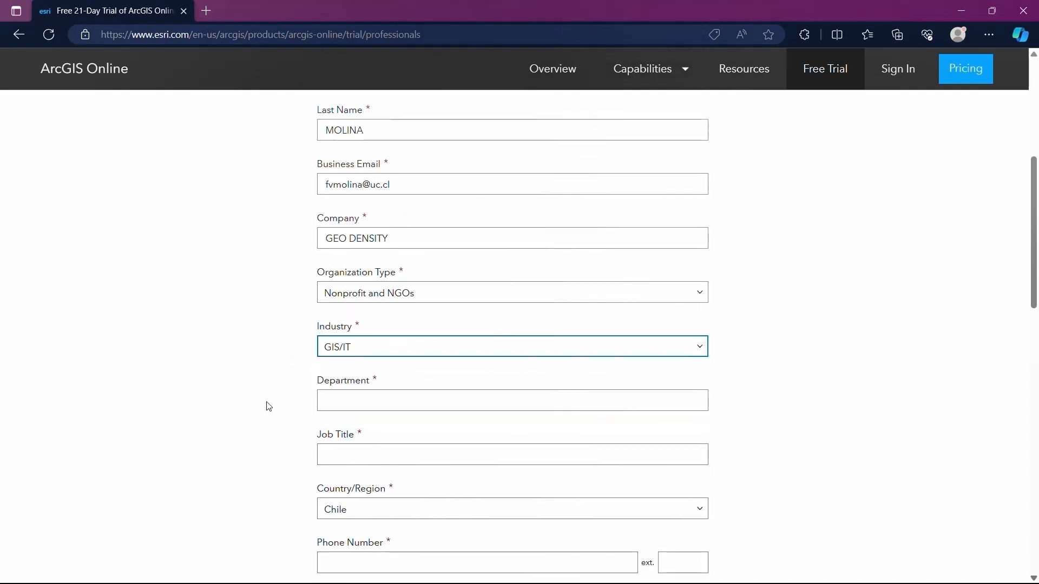
{"action": "type", "text": "IT"}
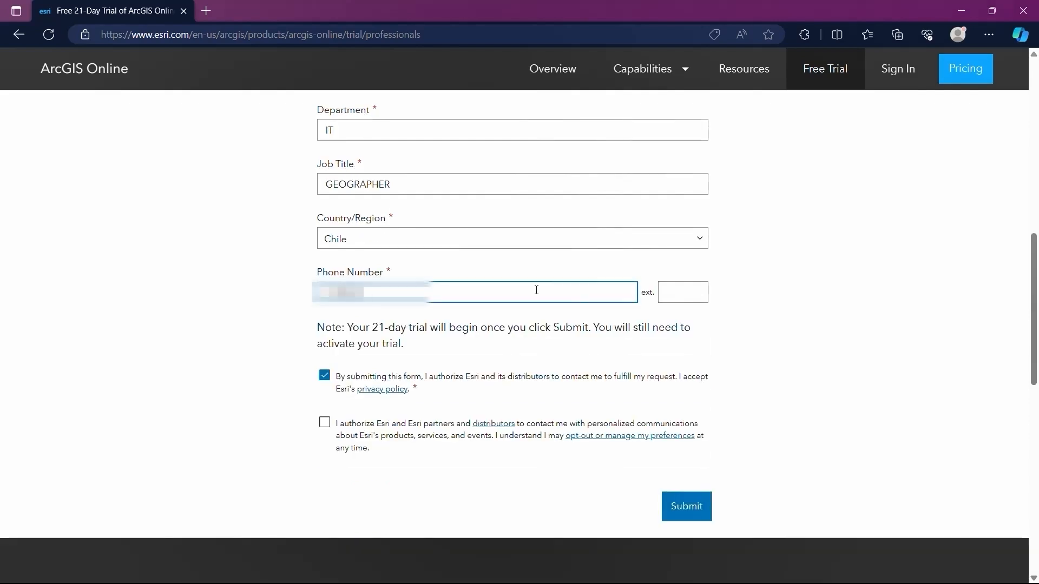
Add the phone number and submit the trial sign-up form for processing
{"action": "left_click", "coordinate": [686, 506]}
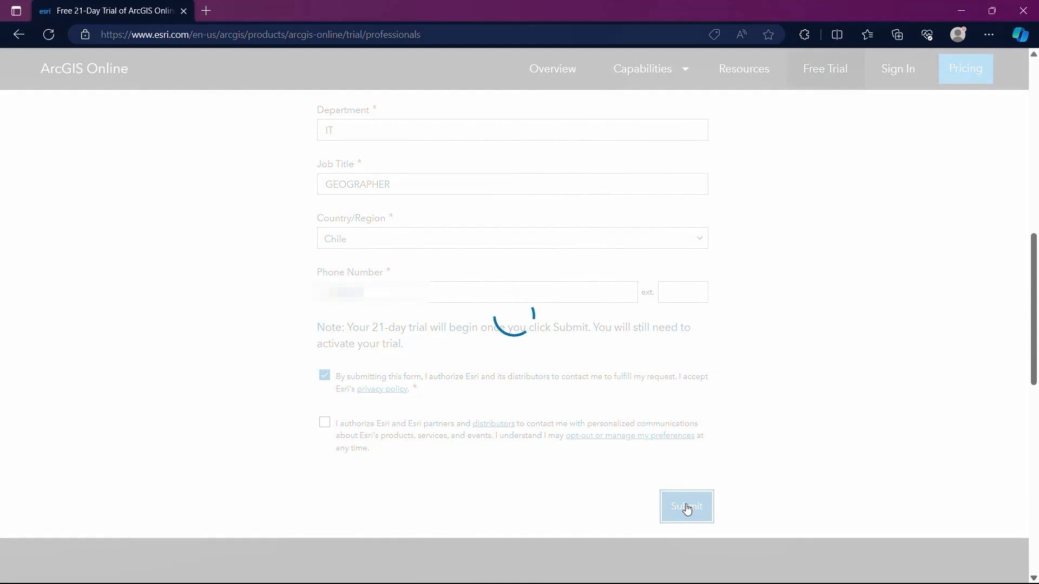
{"action": "left_click", "coordinate": [687, 506]}
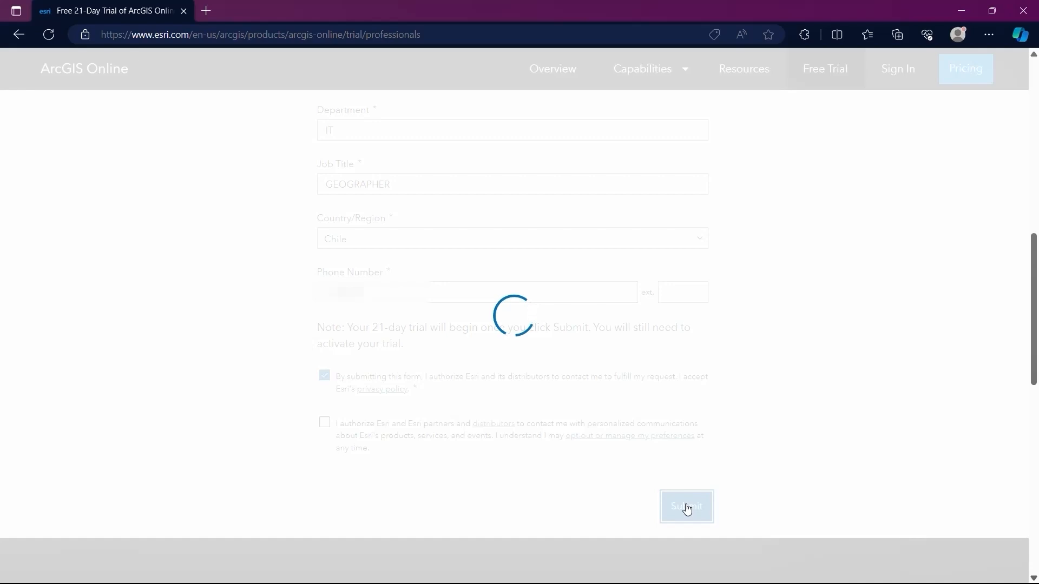
{"action": "left_click", "coordinate": [323, 375]}
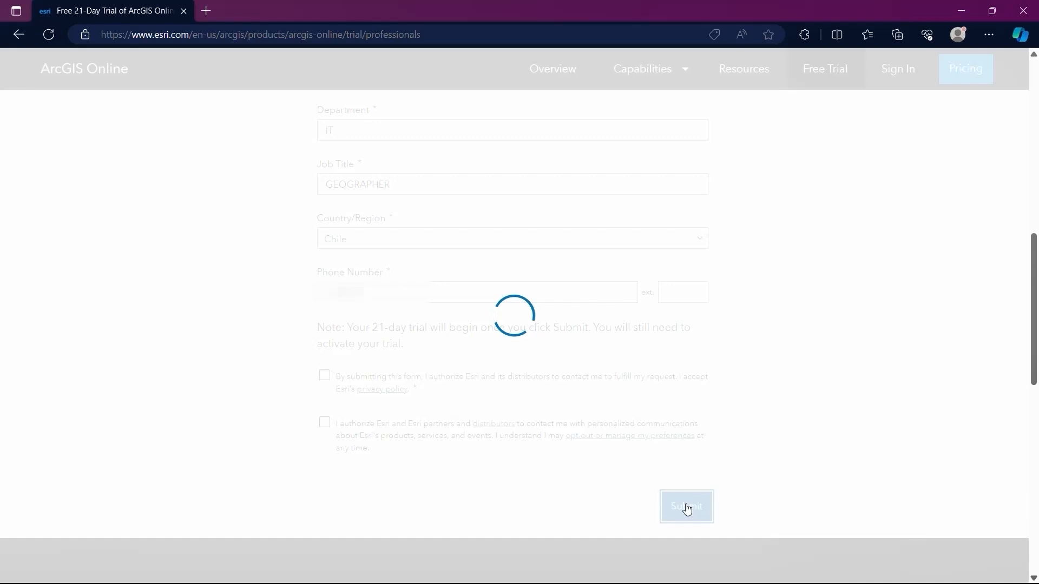
{"action": "left_click", "coordinate": [686, 507]}
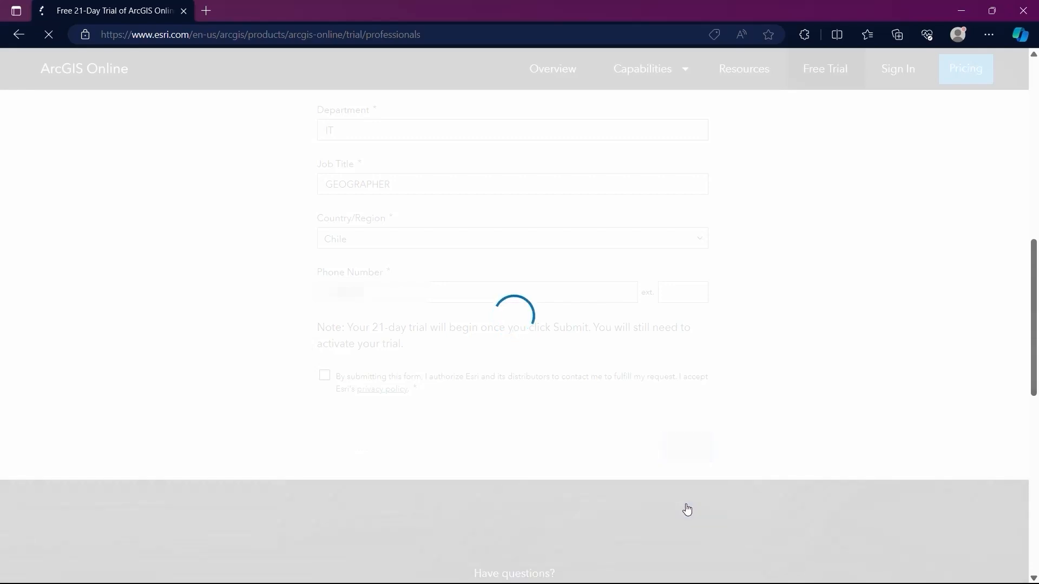
Land on Esri's thank-you page confirming the activation email was sent
{"action": "left_click", "coordinate": [688, 446]}
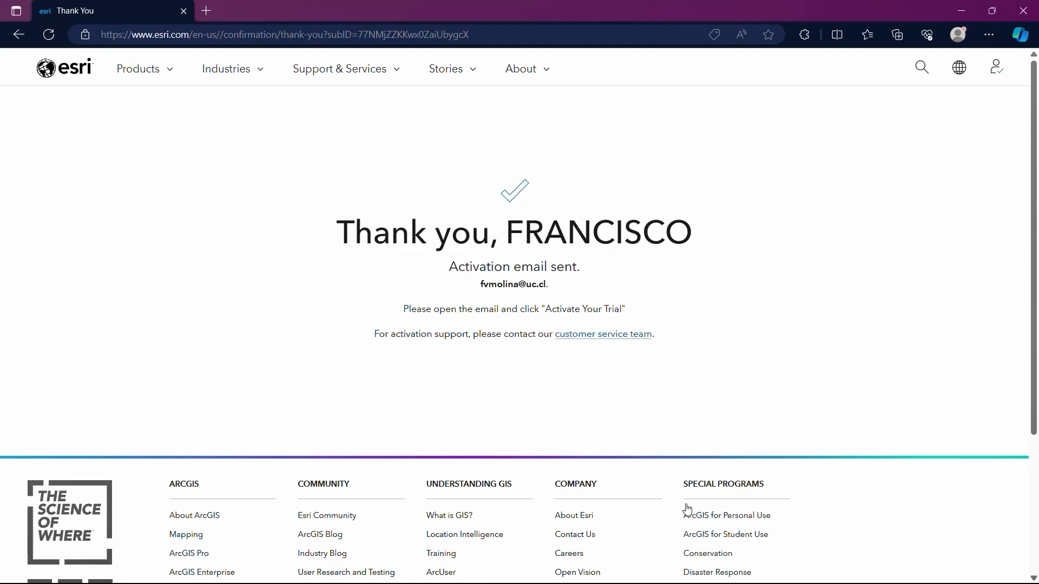
{"action": "mouse_move", "coordinate": [686, 506]}
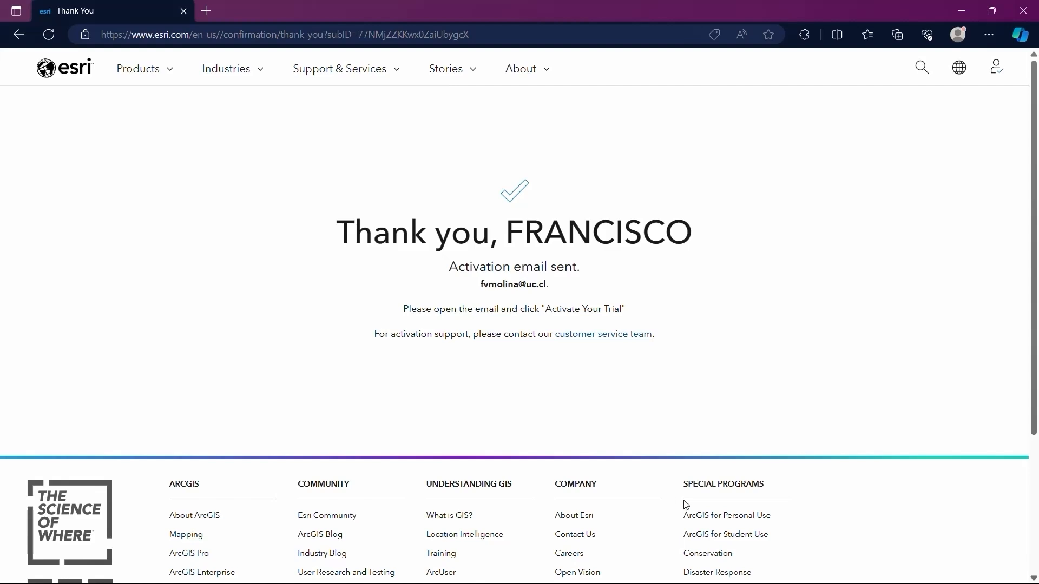
{"action": "mouse_move", "coordinate": [518, 379]}
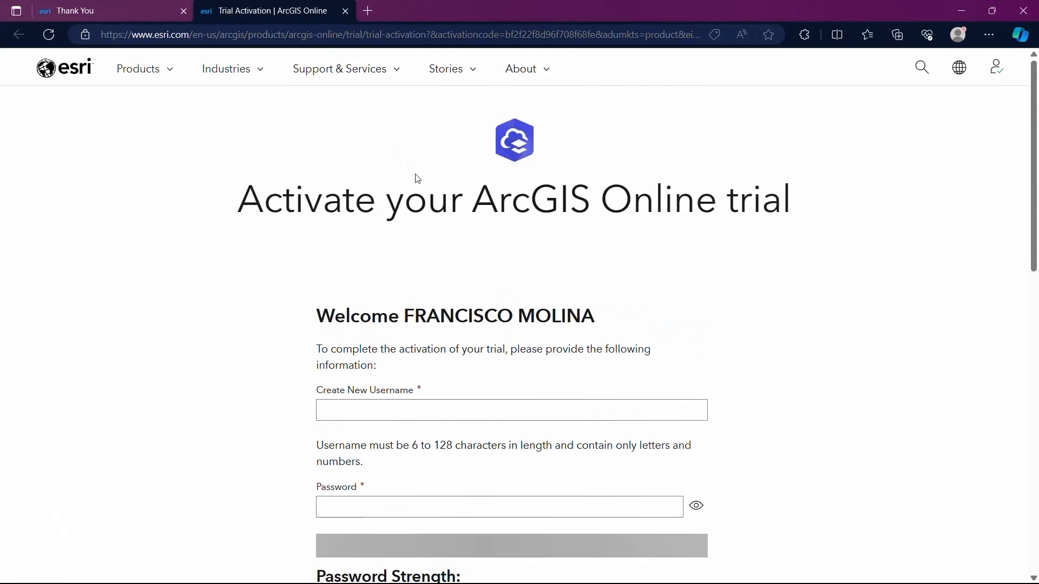
{"action": "scroll", "scroll_direction": "down", "scroll_amount": 3}
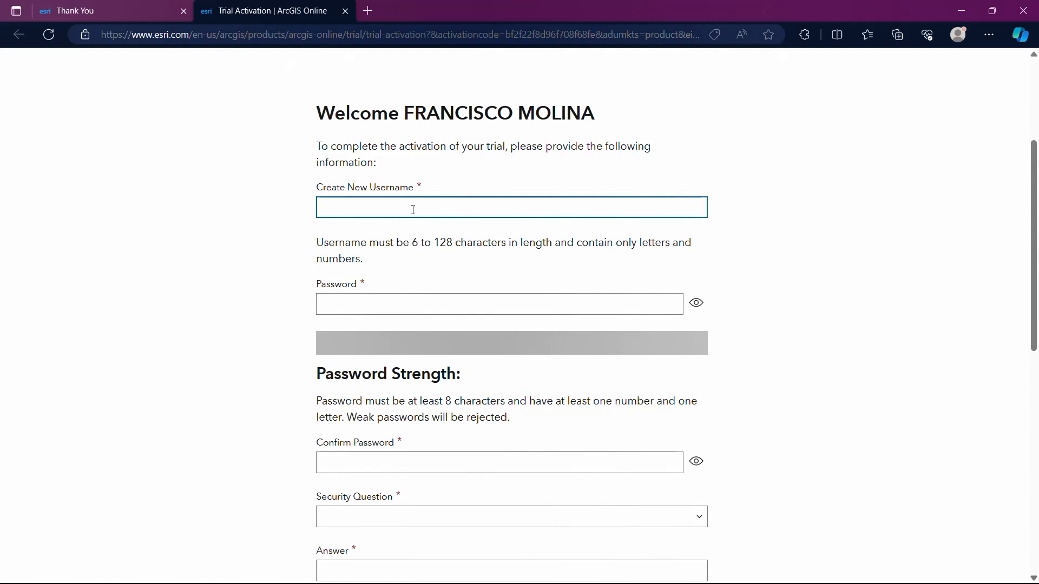
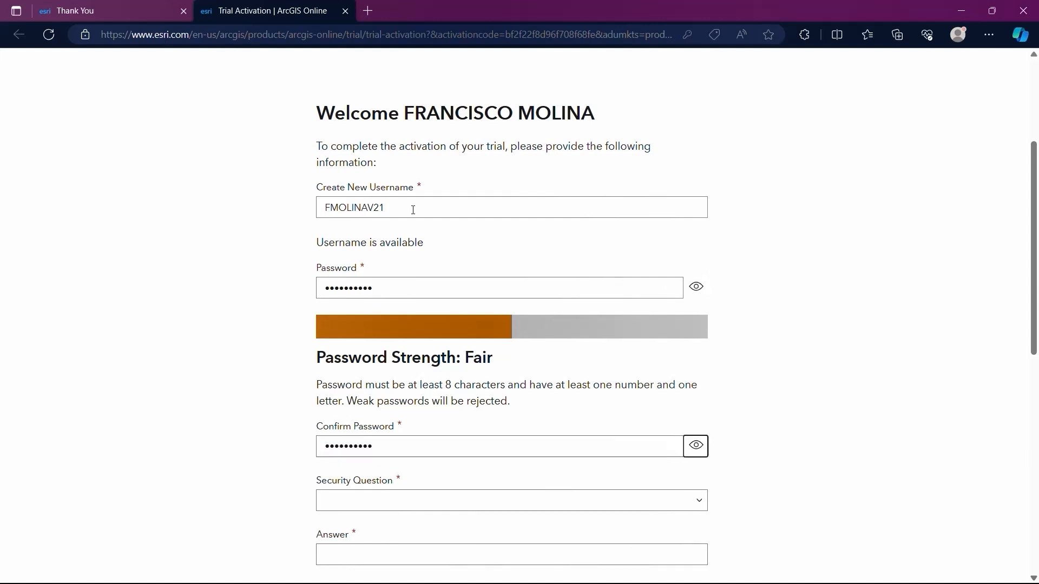
{"action": "left_click", "coordinate": [509, 500]}
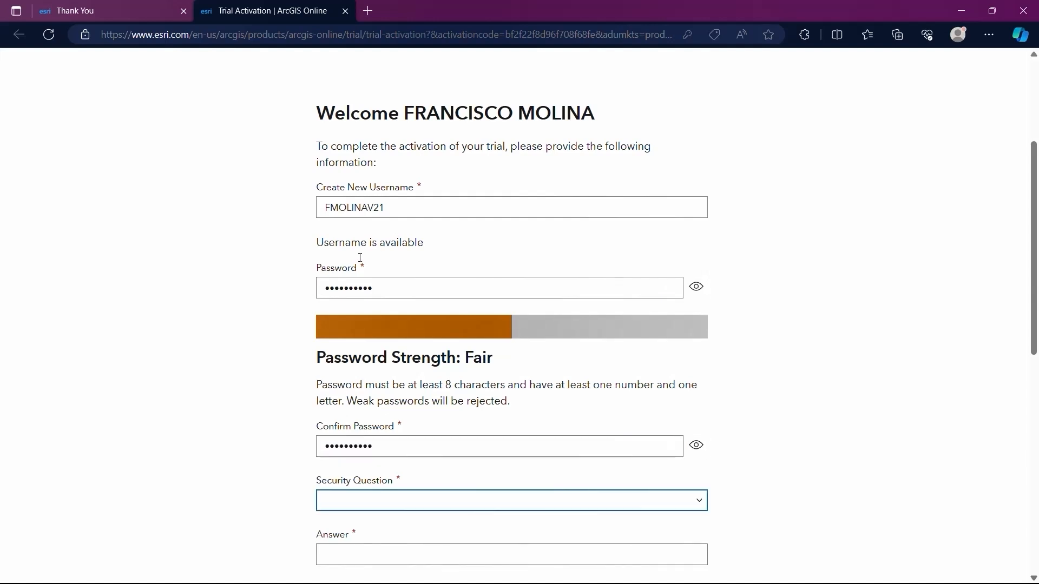
{"action": "scroll", "scroll_direction": "down", "scroll_amount": 3}
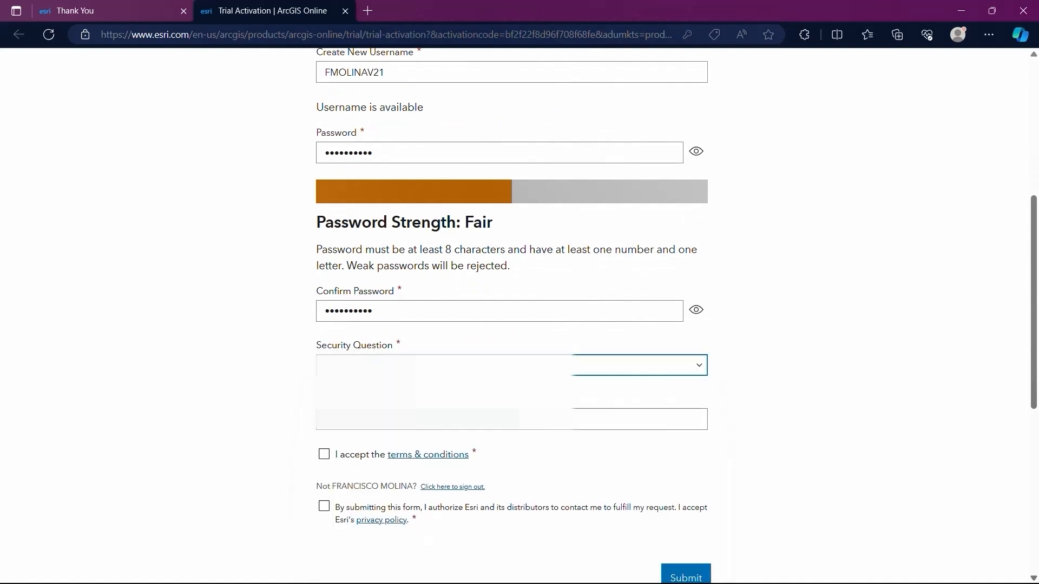
Accept the terms, agree to be contacted, and submit the activation form
{"action": "left_click", "coordinate": [512, 419]}
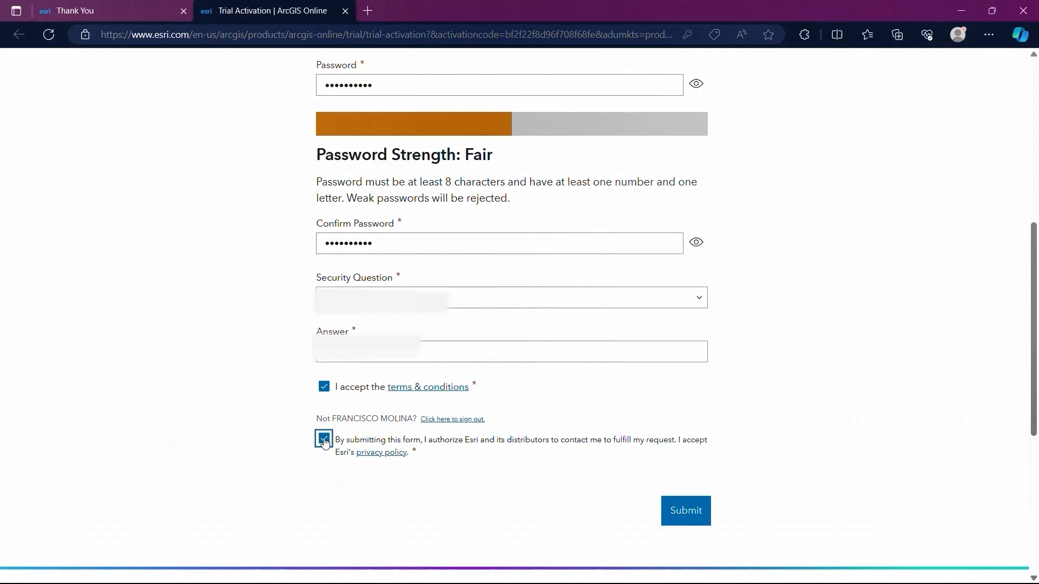
{"action": "left_click", "coordinate": [323, 440]}
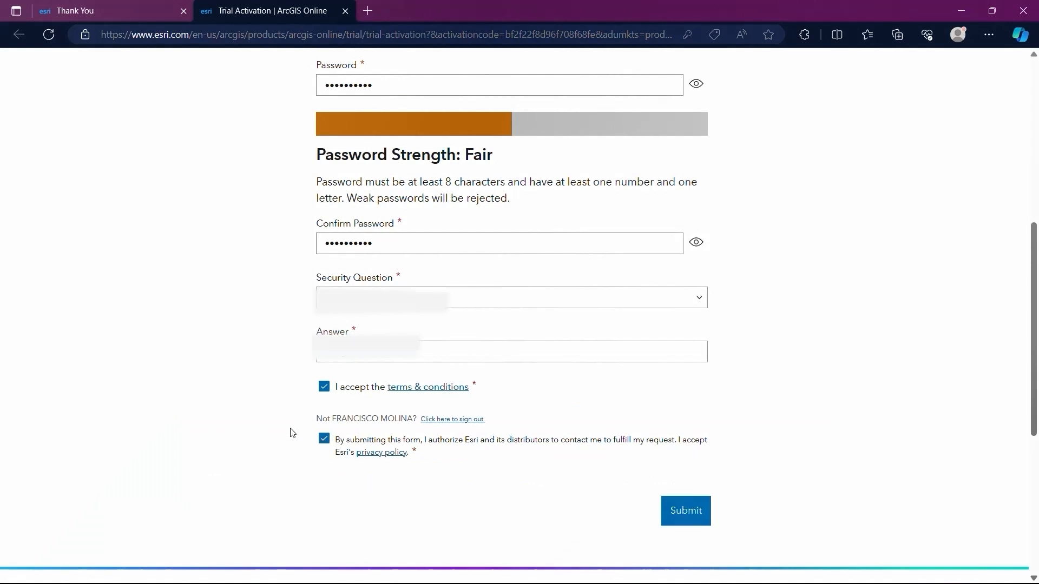
{"action": "left_click", "coordinate": [685, 511]}
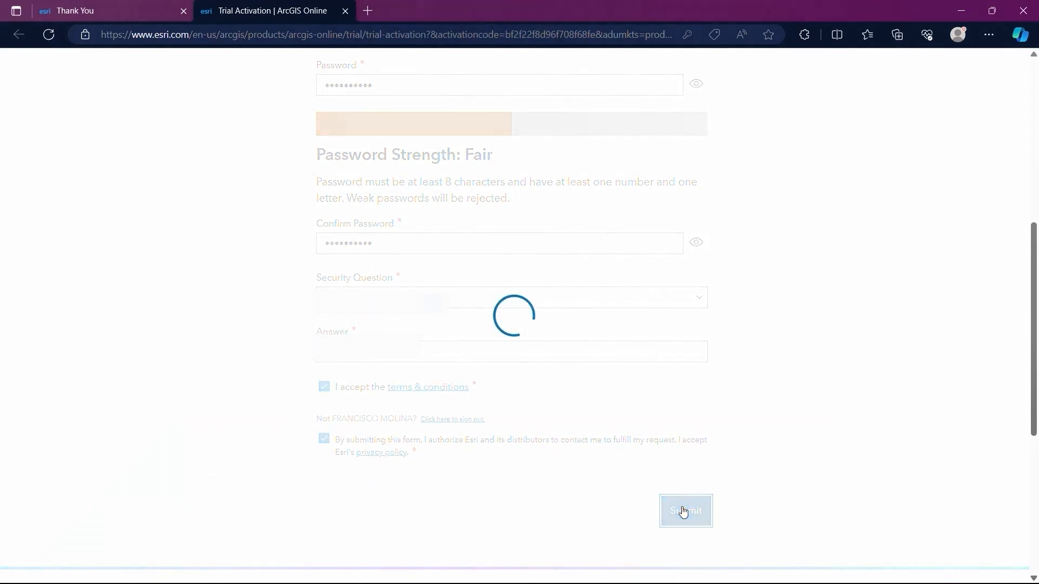
Submit the activation form and reach the thank-you page confirming the trial is active
{"action": "left_click", "coordinate": [686, 511]}
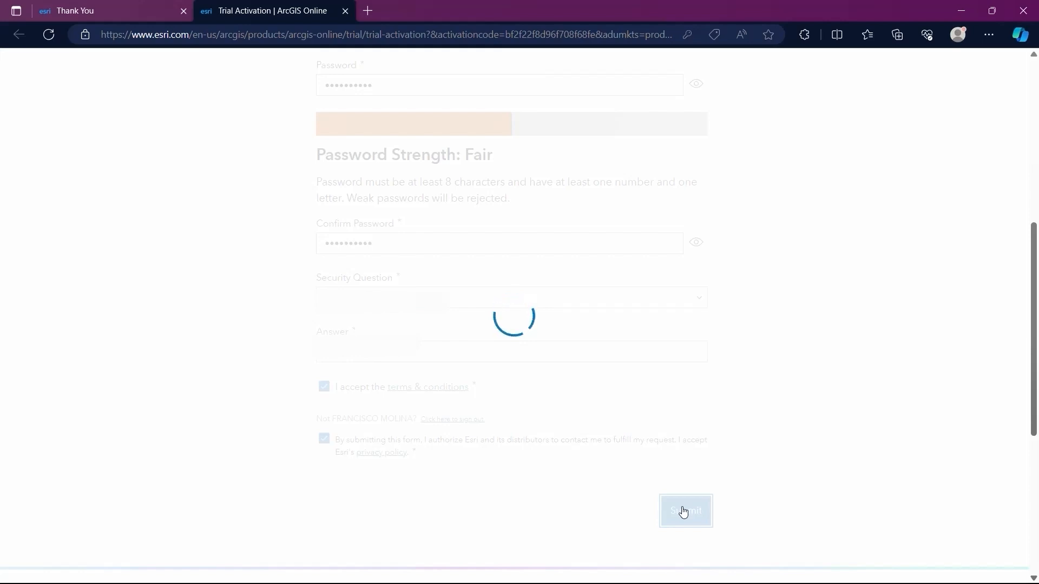
{"action": "left_click", "coordinate": [685, 511]}
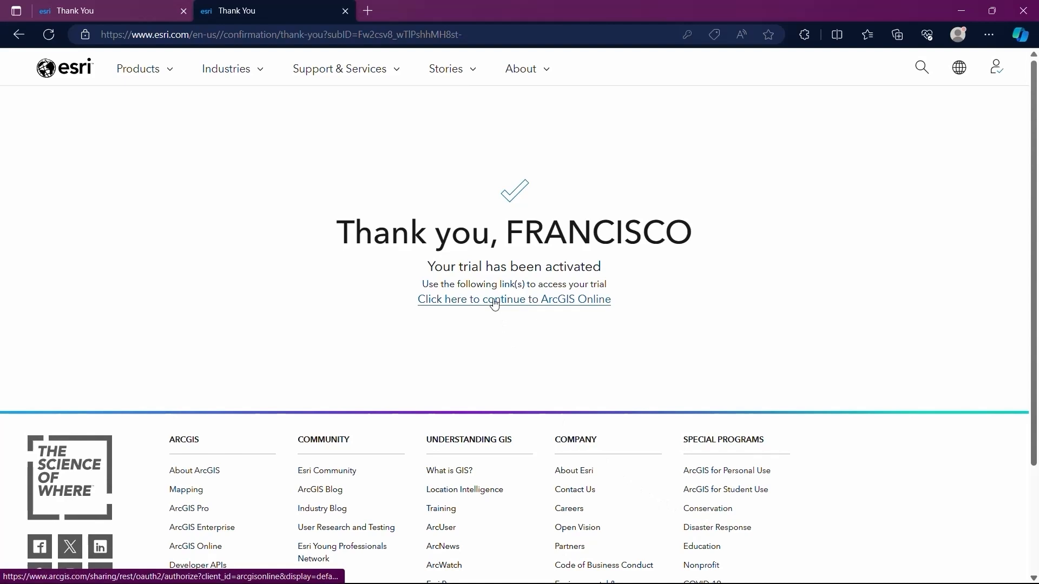
Continue into ArcGIS Online, landing on the GEO DENSITY organization welcome
{"action": "left_click", "coordinate": [513, 299]}
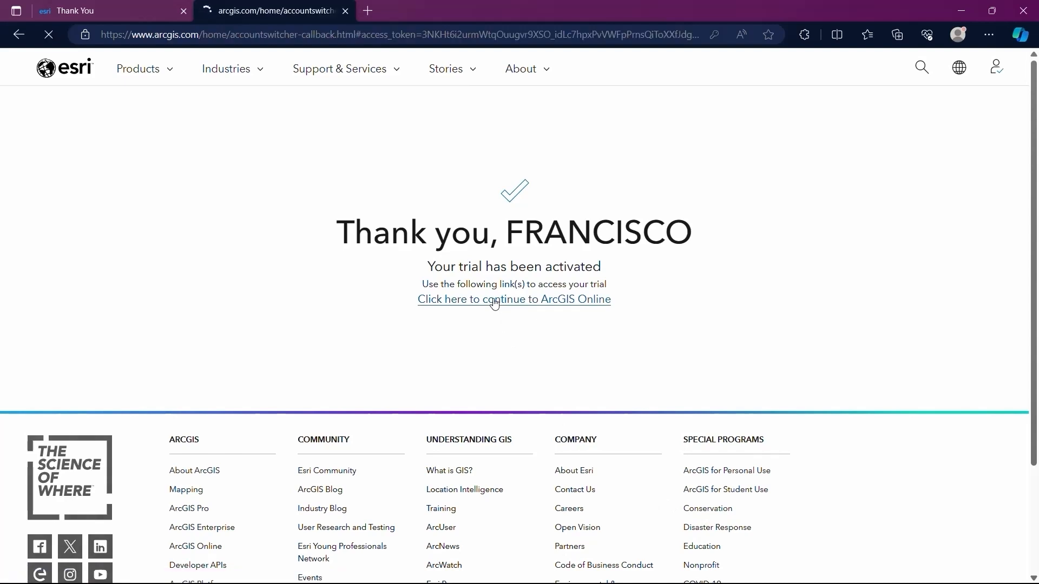
{"action": "left_click", "coordinate": [513, 299]}
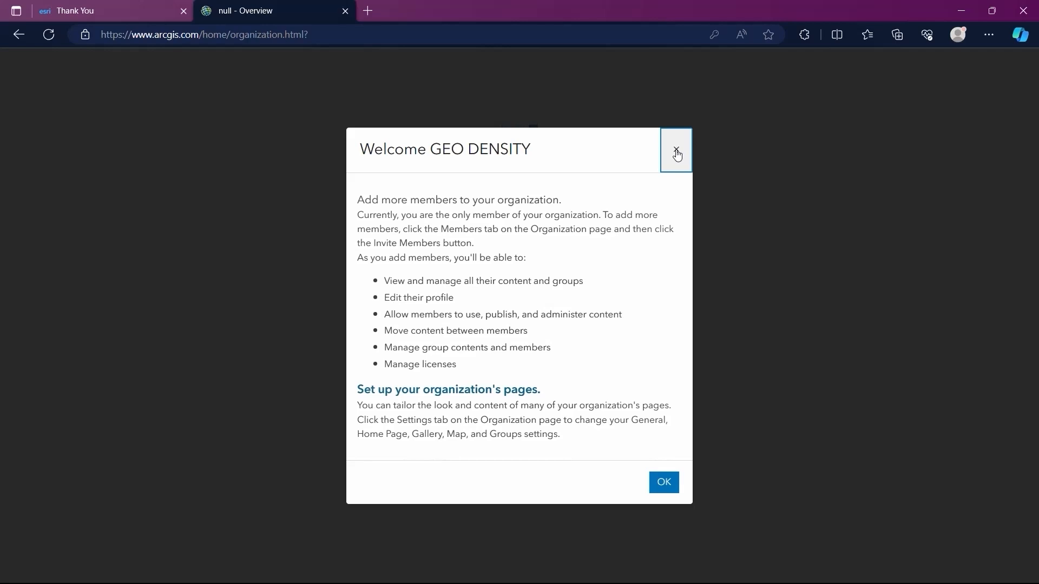
Close the welcome dialog and review the GEO DENSITY overview toward the ArcGIS Pro add-on licenses
{"action": "left_click", "coordinate": [675, 150]}
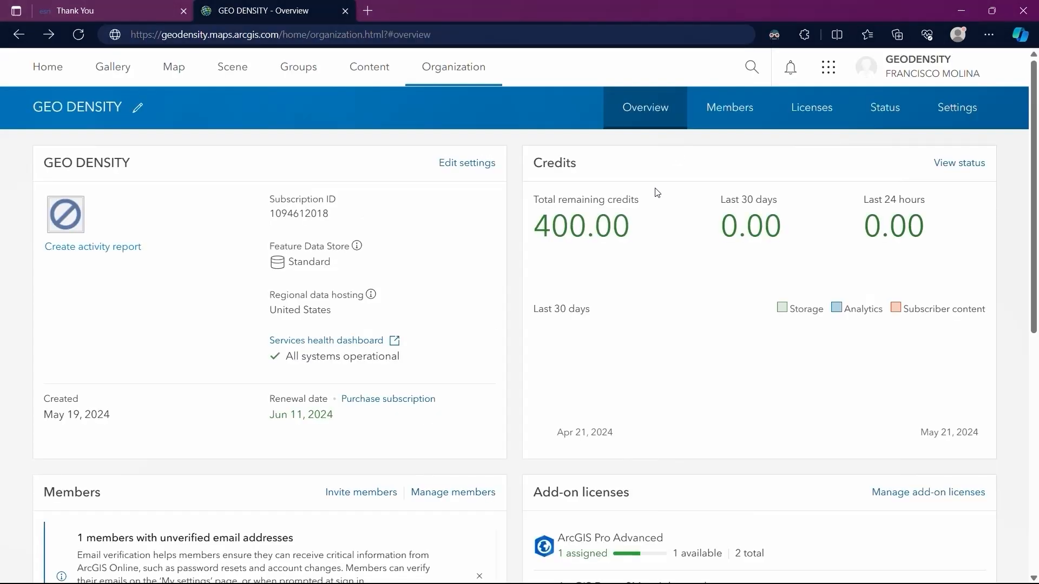
{"action": "mouse_move", "coordinate": [404, 293]}
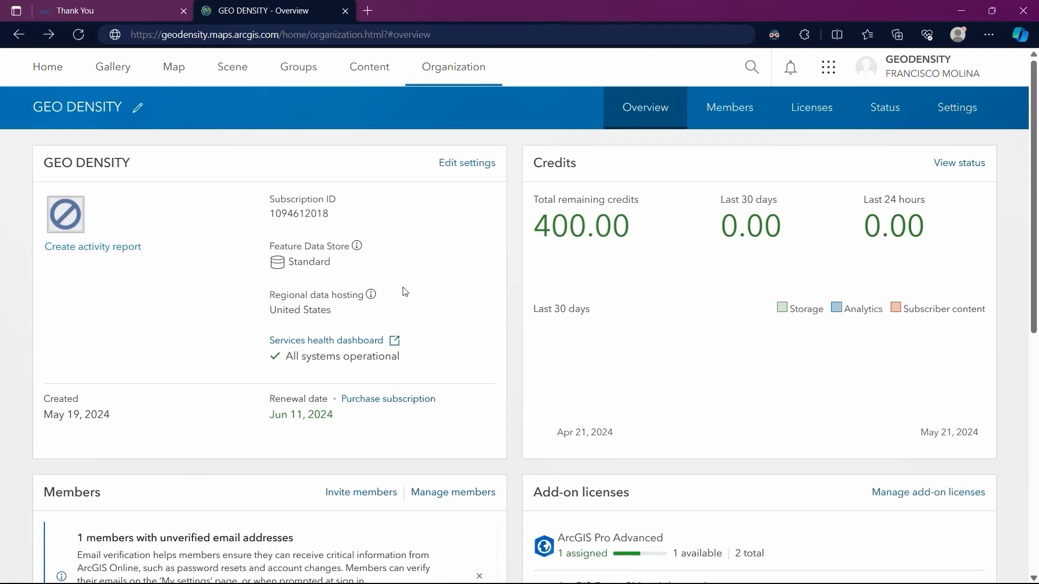
{"action": "mouse_move", "coordinate": [259, 288]}
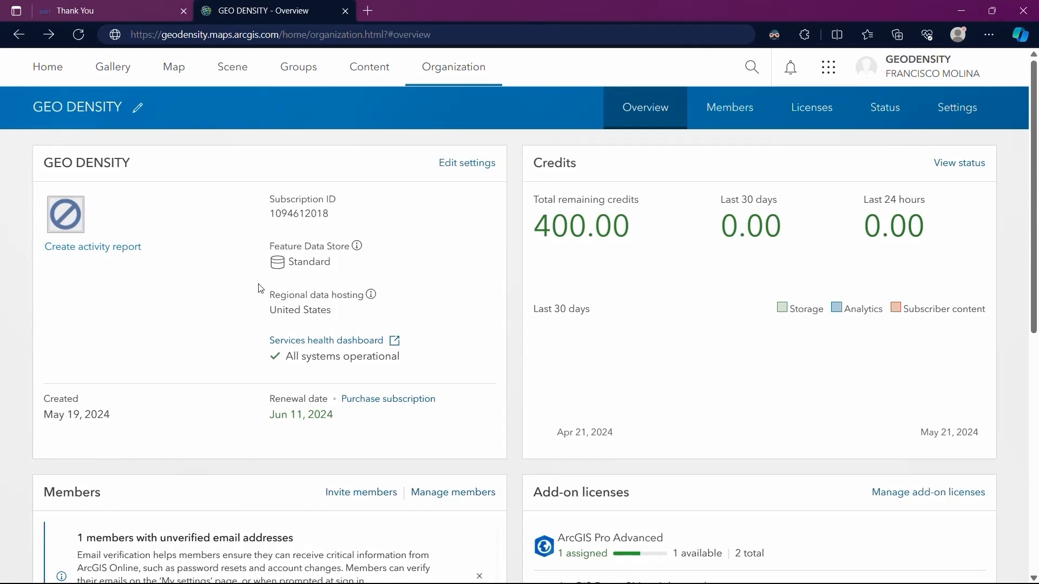
{"action": "mouse_move", "coordinate": [220, 343]}
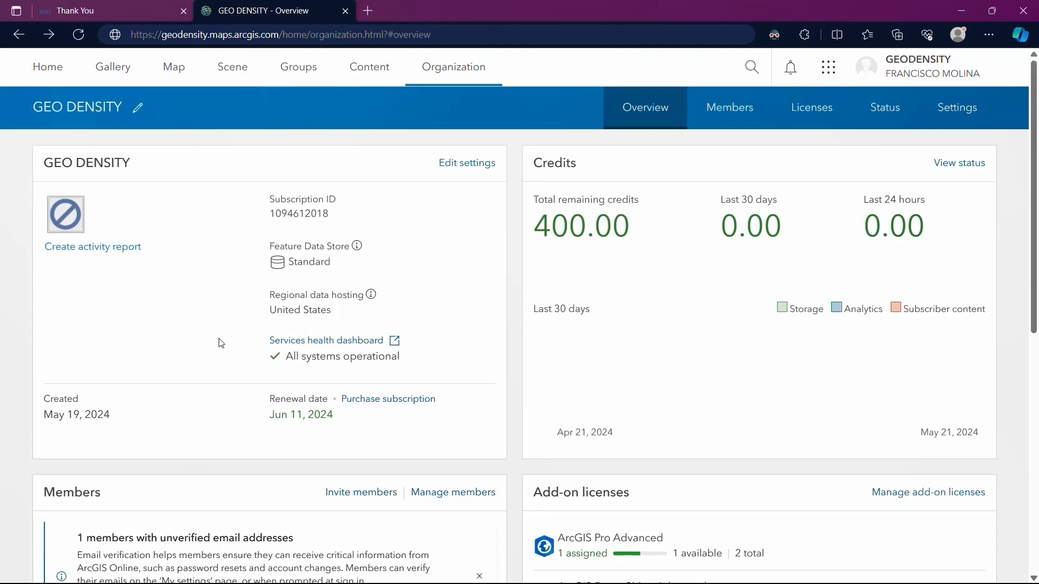
{"action": "mouse_move", "coordinate": [799, 291]}
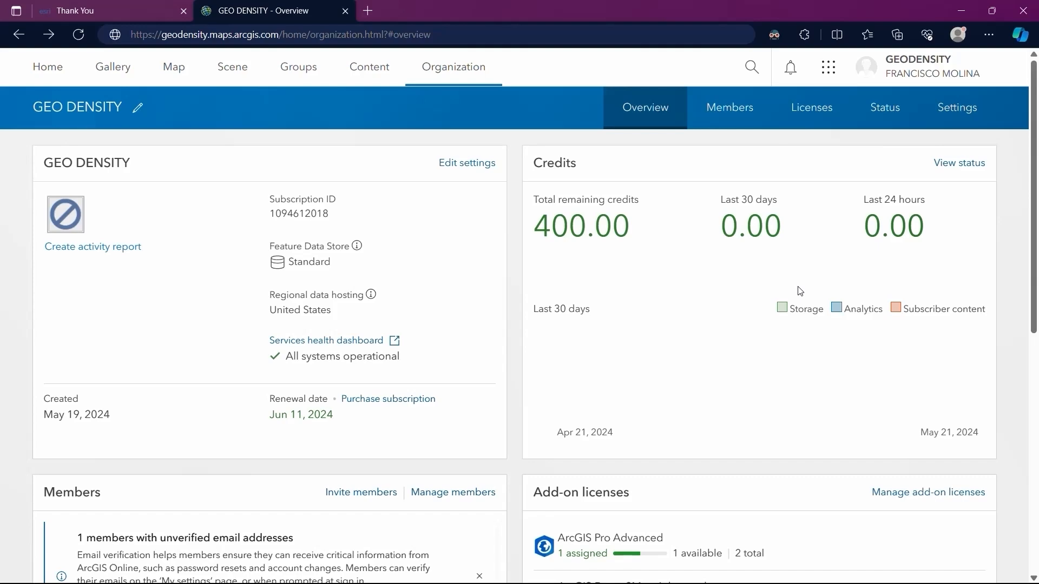
{"action": "scroll", "scroll_direction": "down", "scroll_amount": 3}
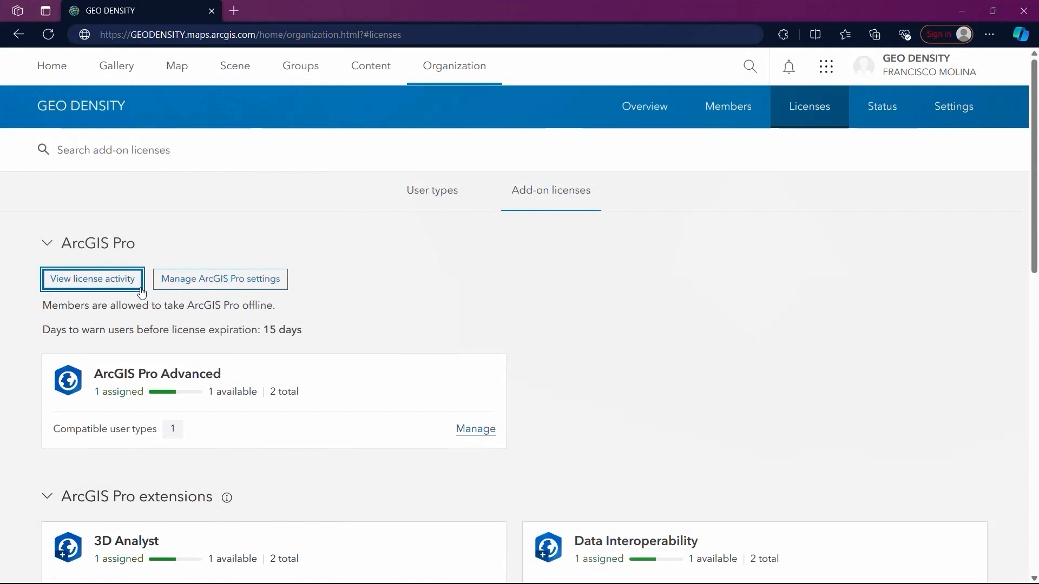
{"action": "left_click", "coordinate": [219, 279]}
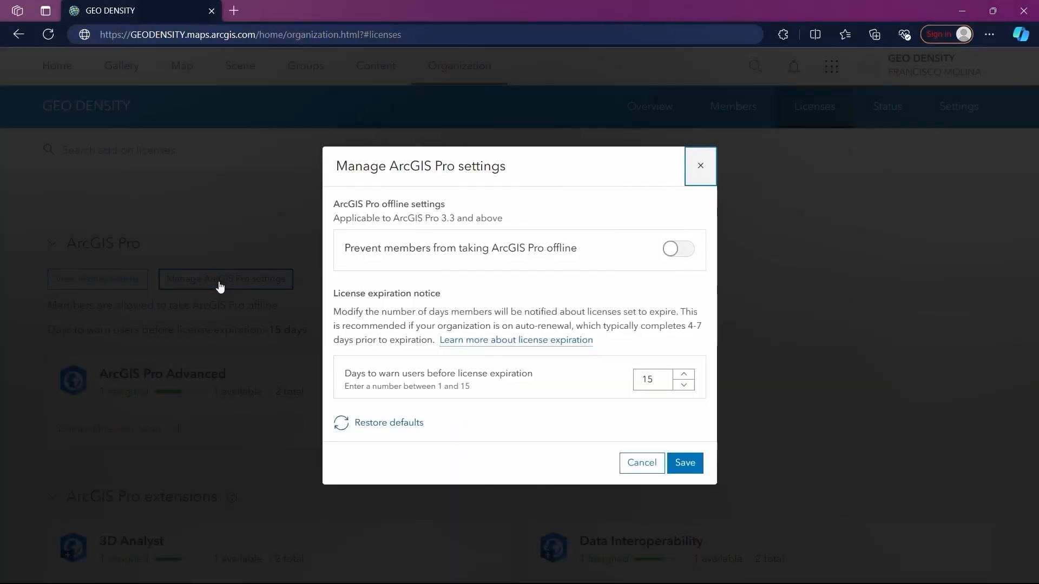
{"action": "mouse_move", "coordinate": [527, 283]}
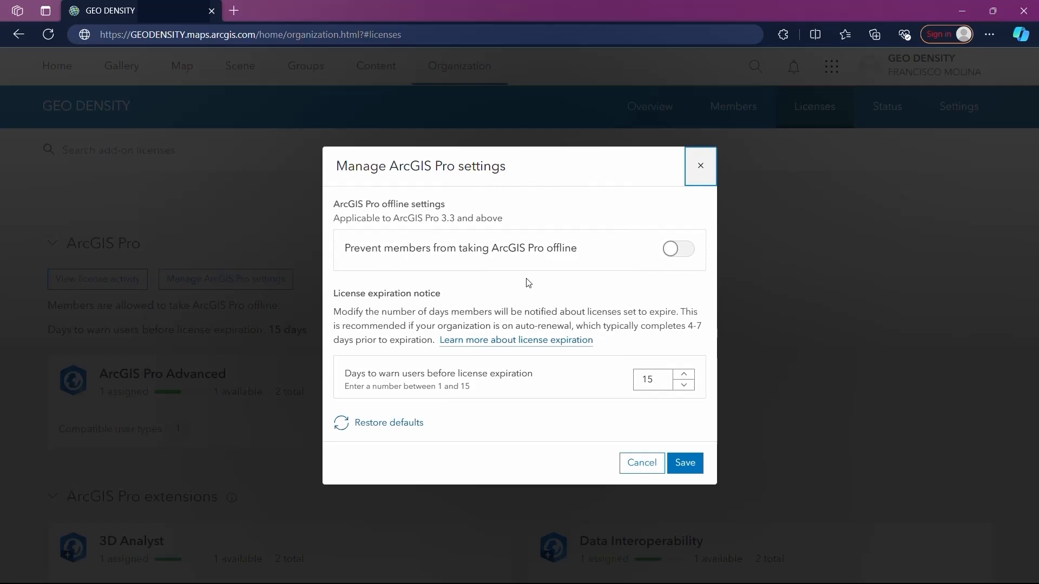
{"action": "left_click", "coordinate": [700, 165]}
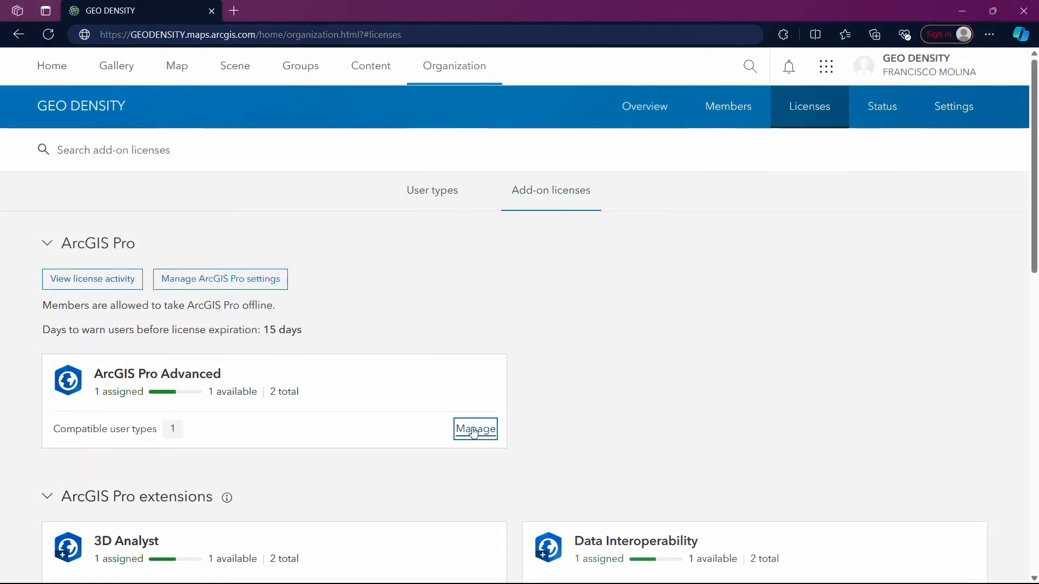
{"action": "left_click", "coordinate": [474, 428]}
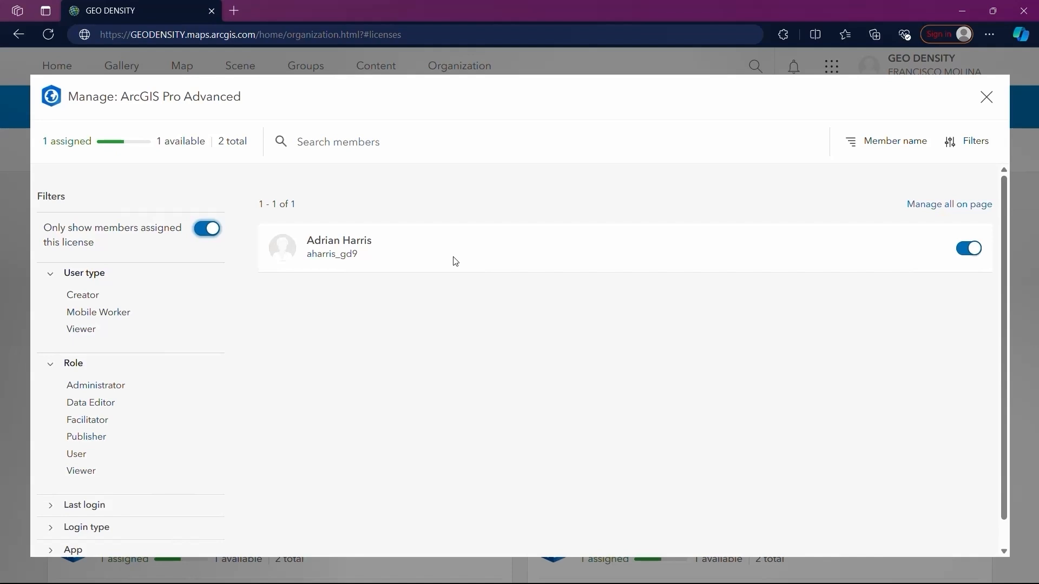
{"action": "left_click", "coordinate": [986, 97]}
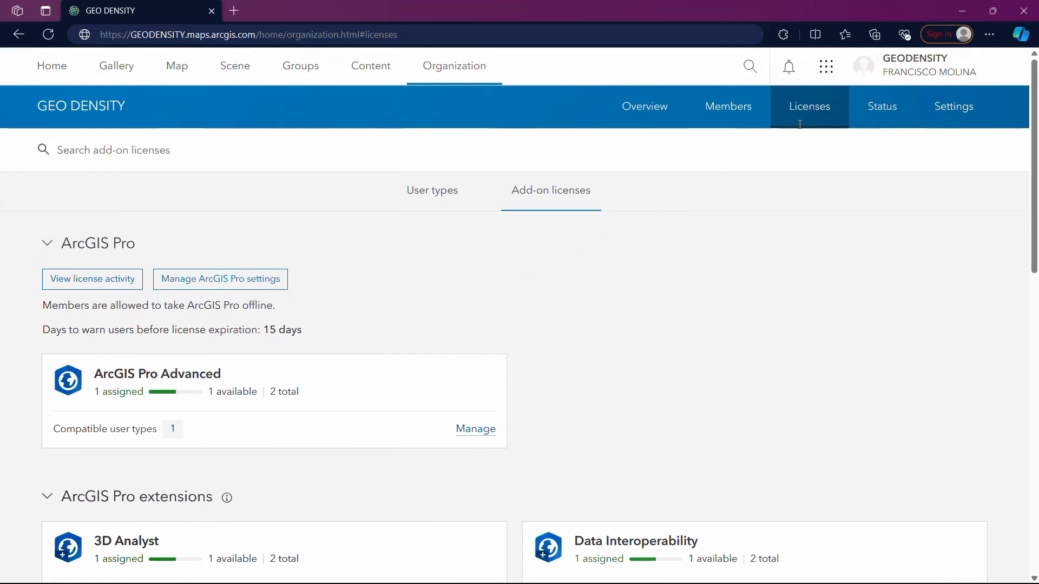
Reach the Esri ArcGIS Free Trial page from the account menu's Trial Downloads entry
{"action": "left_click", "coordinate": [919, 66]}
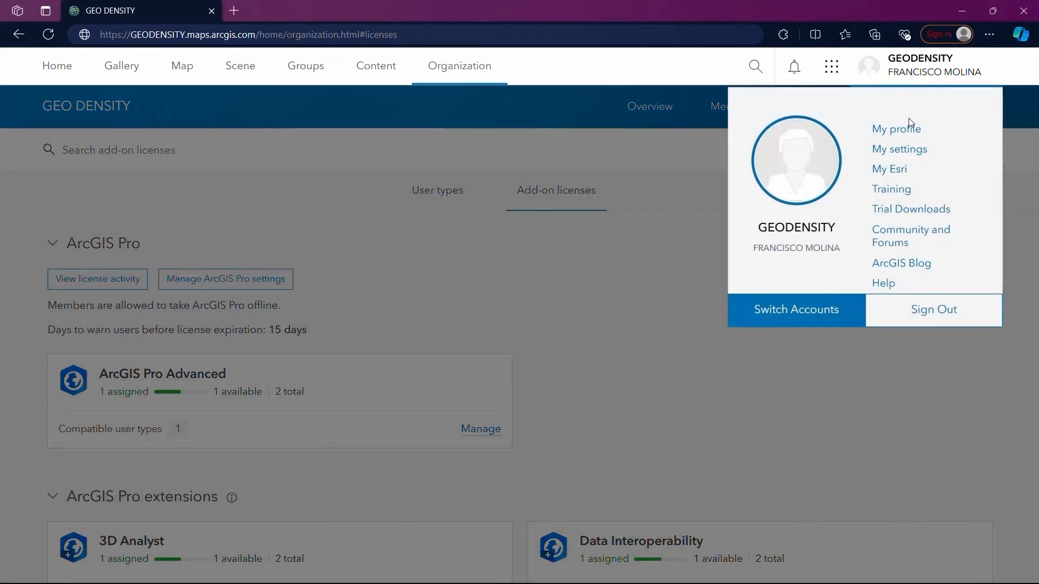
{"action": "left_click", "coordinate": [911, 209]}
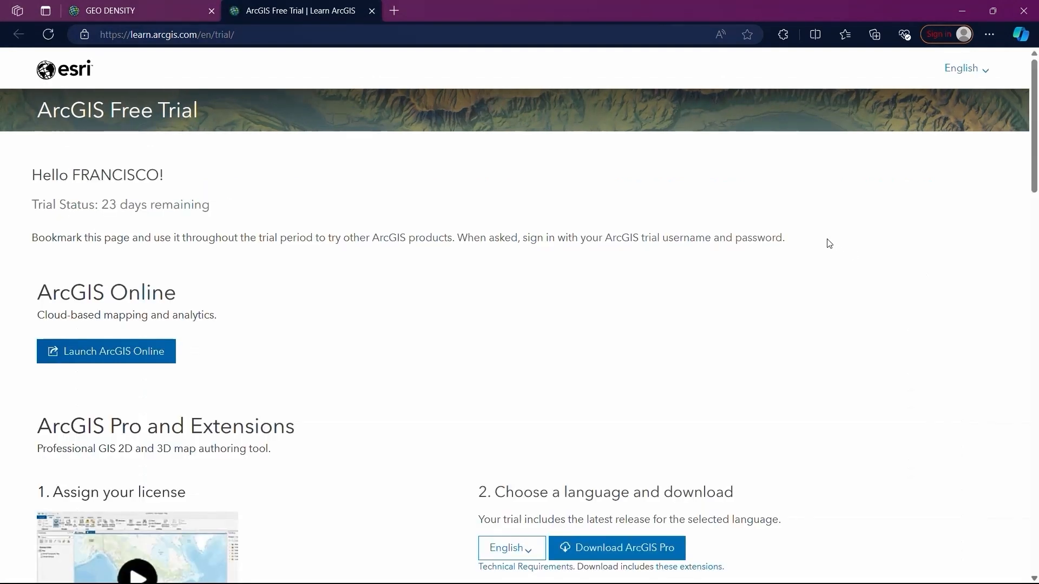
{"action": "mouse_move", "coordinate": [827, 244]}
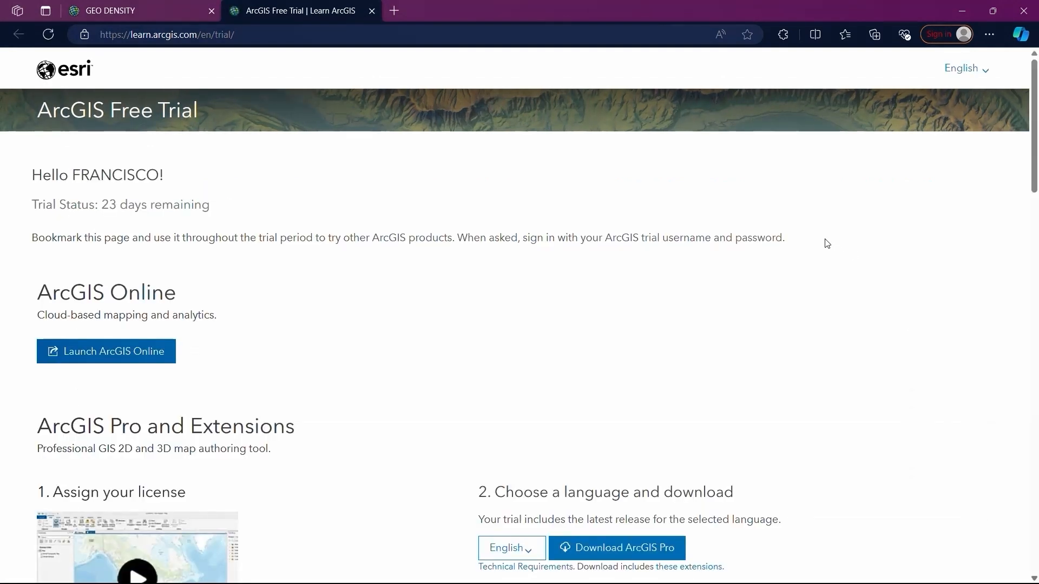
Scroll the free trial page down to the ArcGIS Pro and CityEngine download options
{"action": "scroll", "scroll_direction": "down", "scroll_amount": 3}
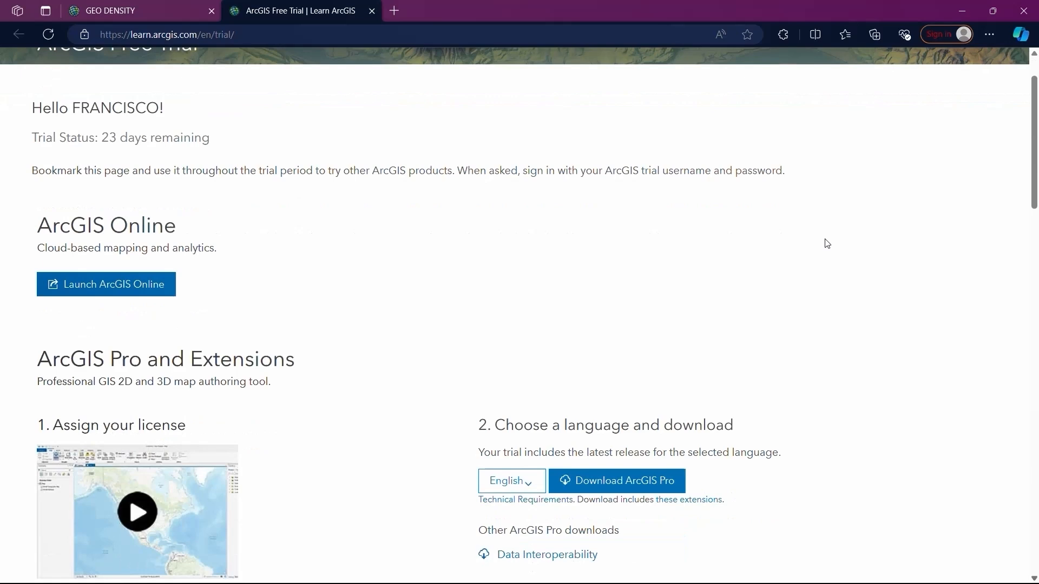
{"action": "scroll", "scroll_direction": "down", "scroll_amount": 3}
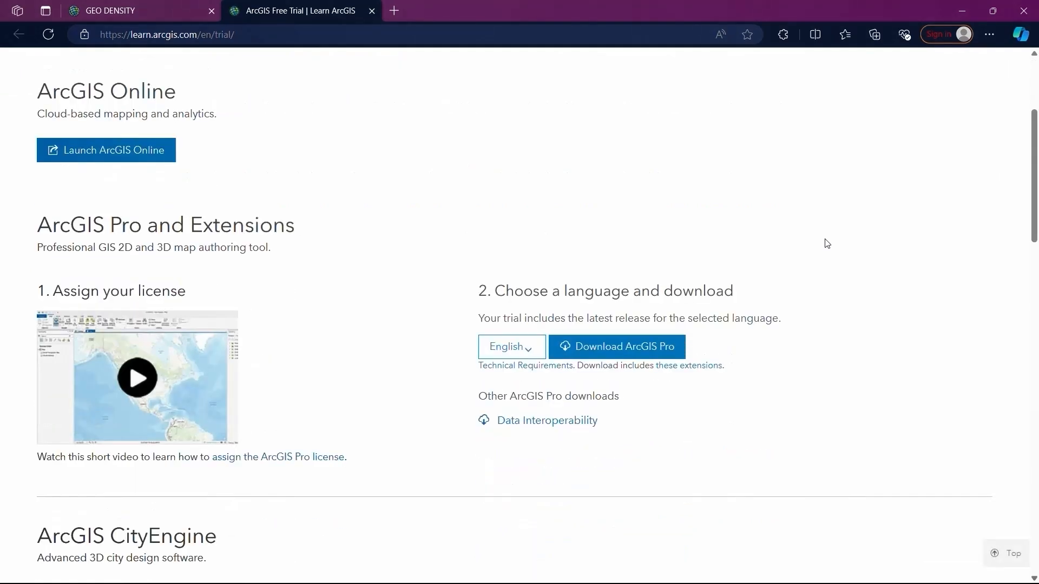
{"action": "scroll", "scroll_direction": "down", "scroll_amount": 3}
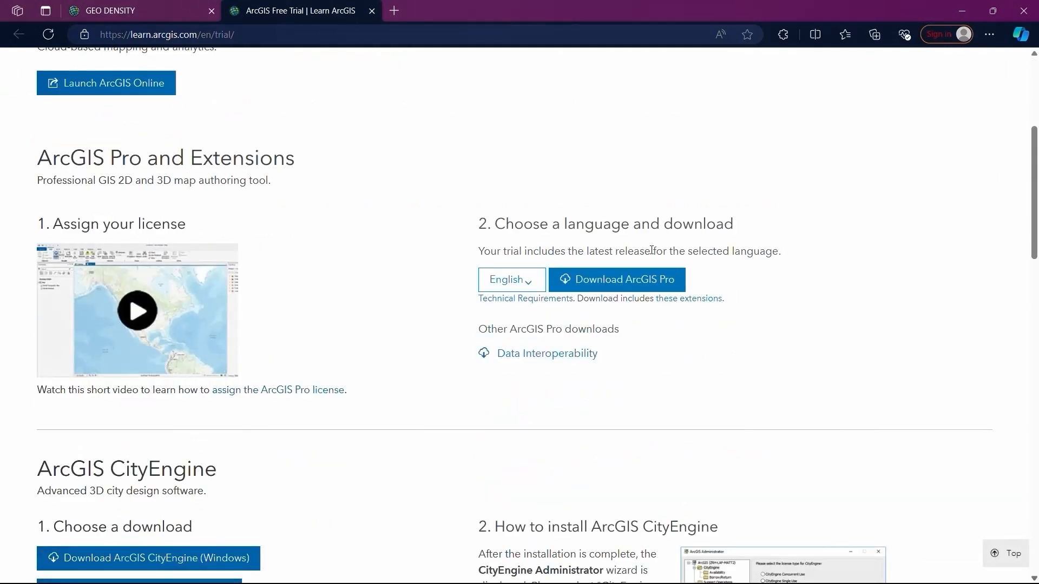
{"action": "mouse_move", "coordinate": [614, 279]}
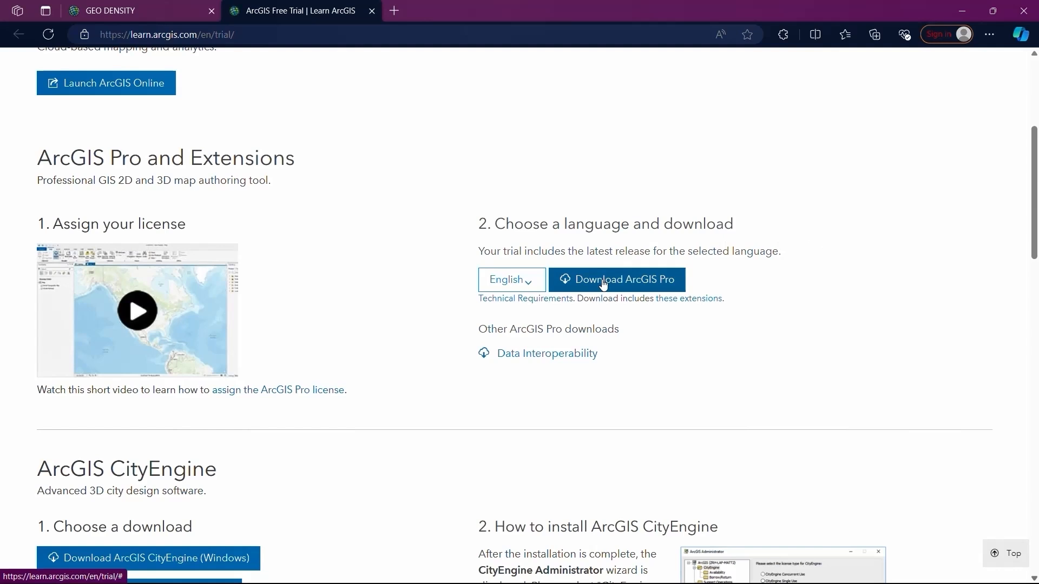